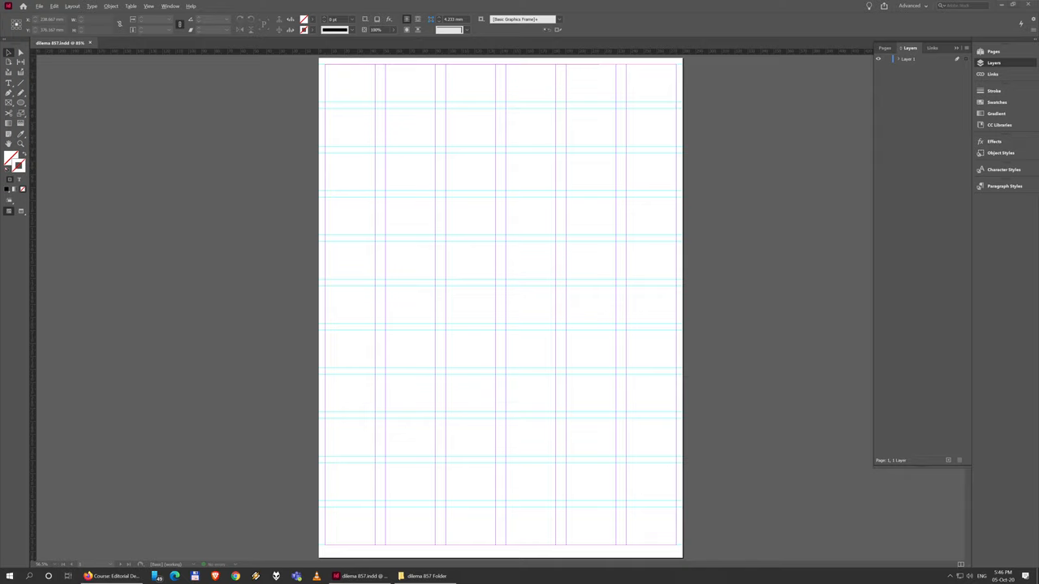
mouse_move(478, 179)
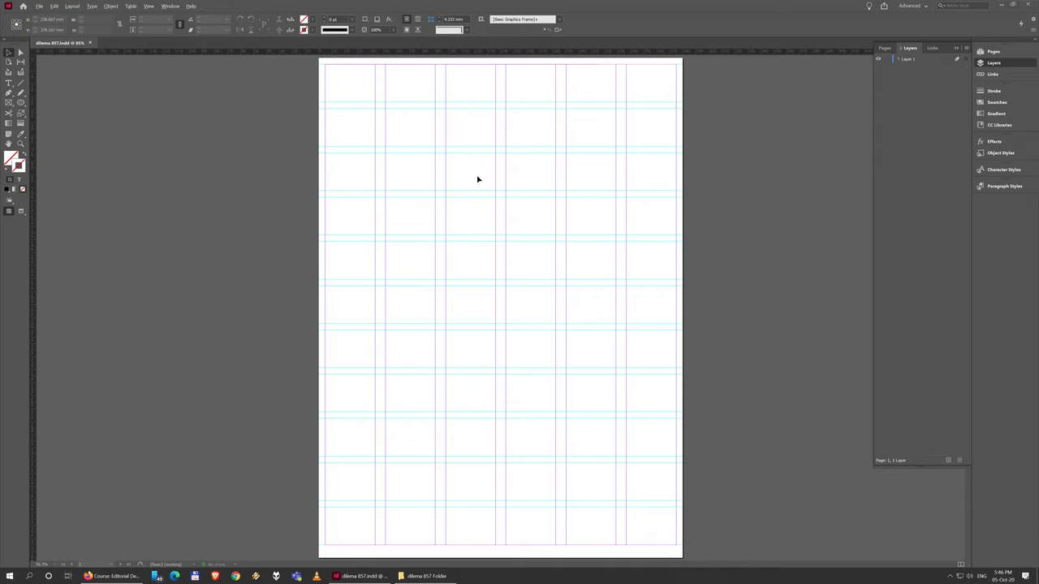
mouse_move(405, 153)
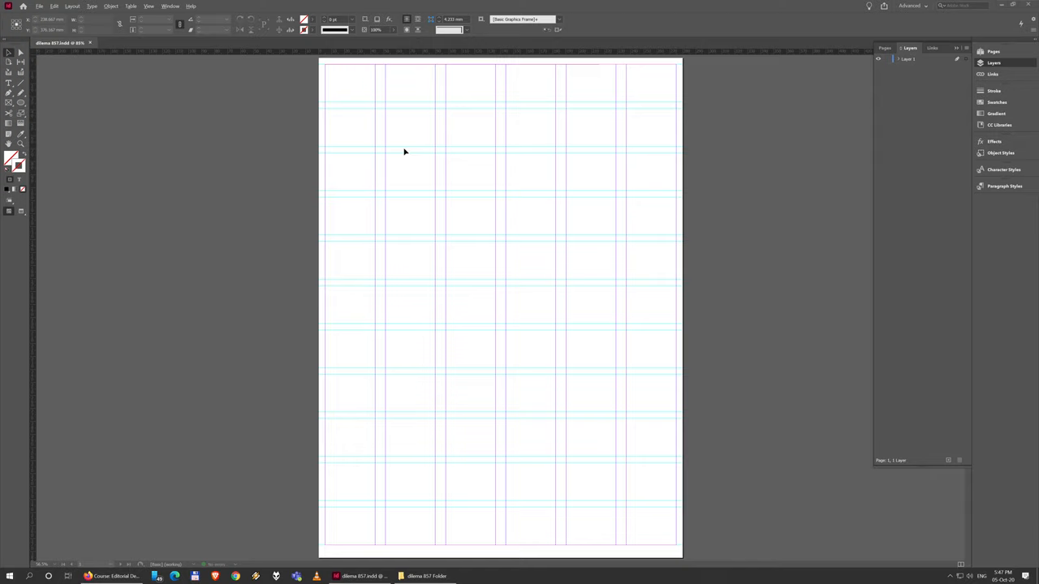
mouse_move(376, 158)
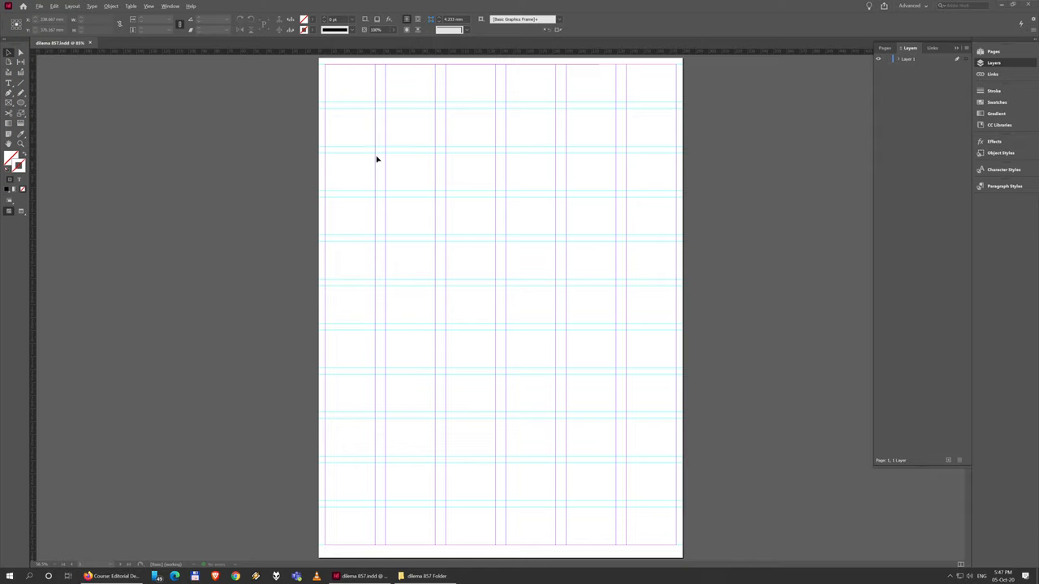
mouse_move(414, 147)
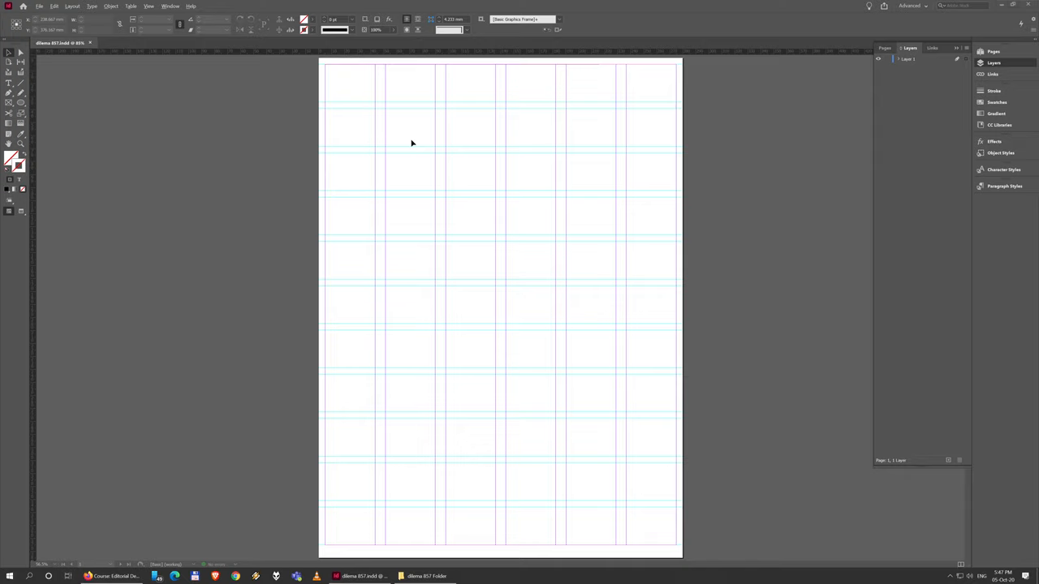
mouse_move(165, 113)
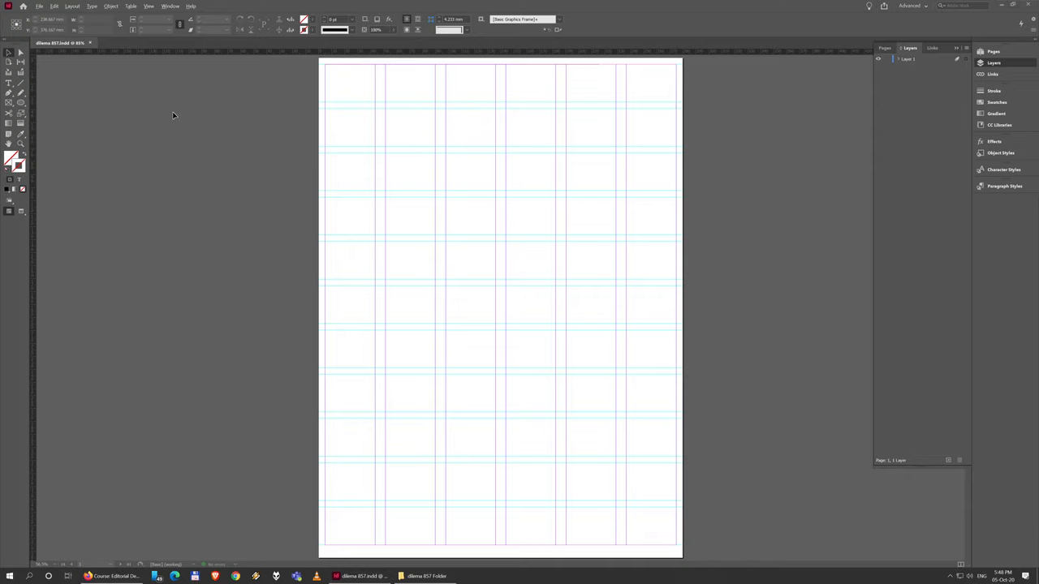
mouse_move(283, 167)
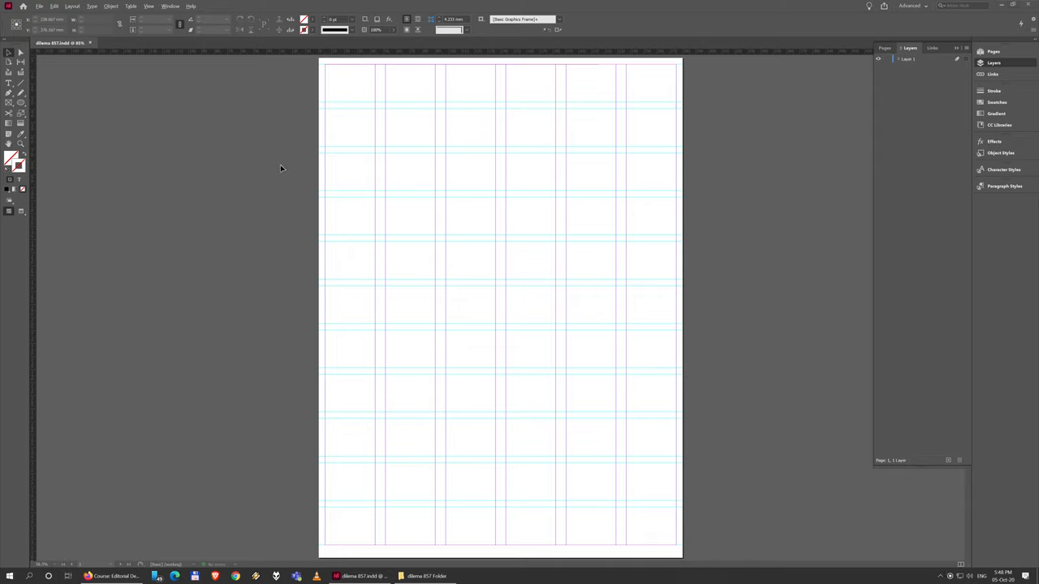
mouse_move(397, 270)
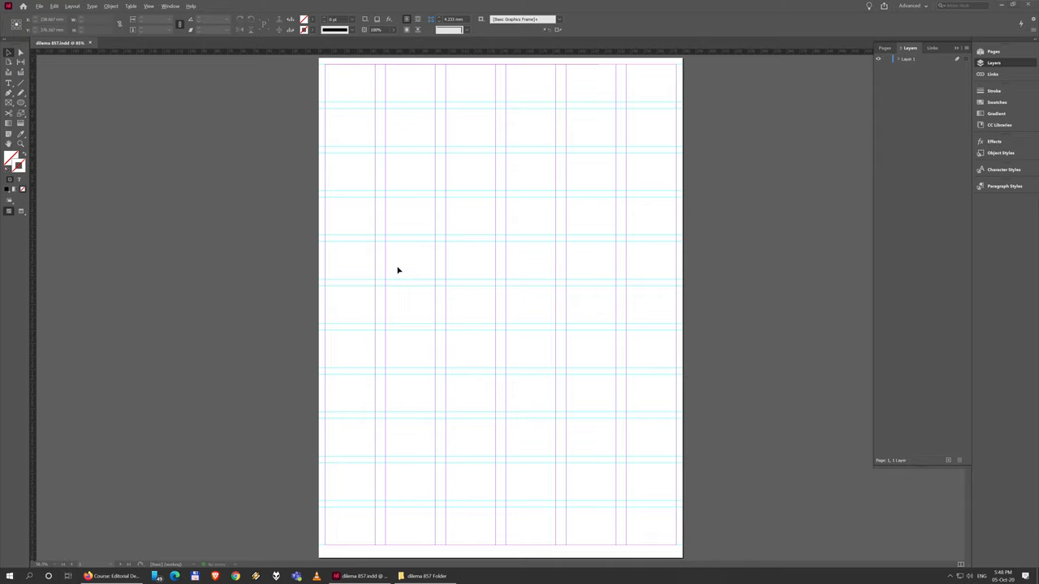
mouse_move(390, 238)
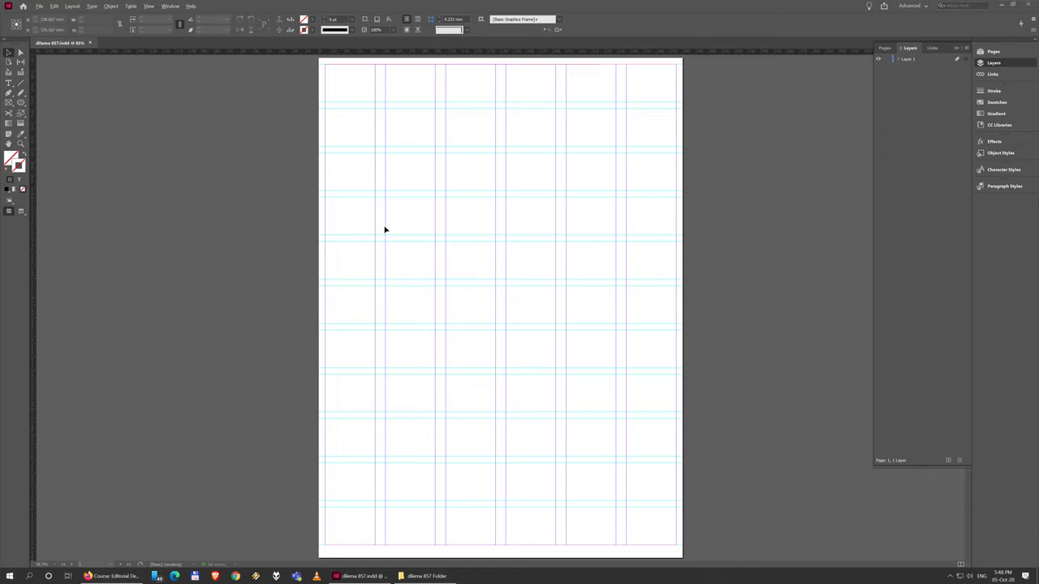
mouse_move(350, 230)
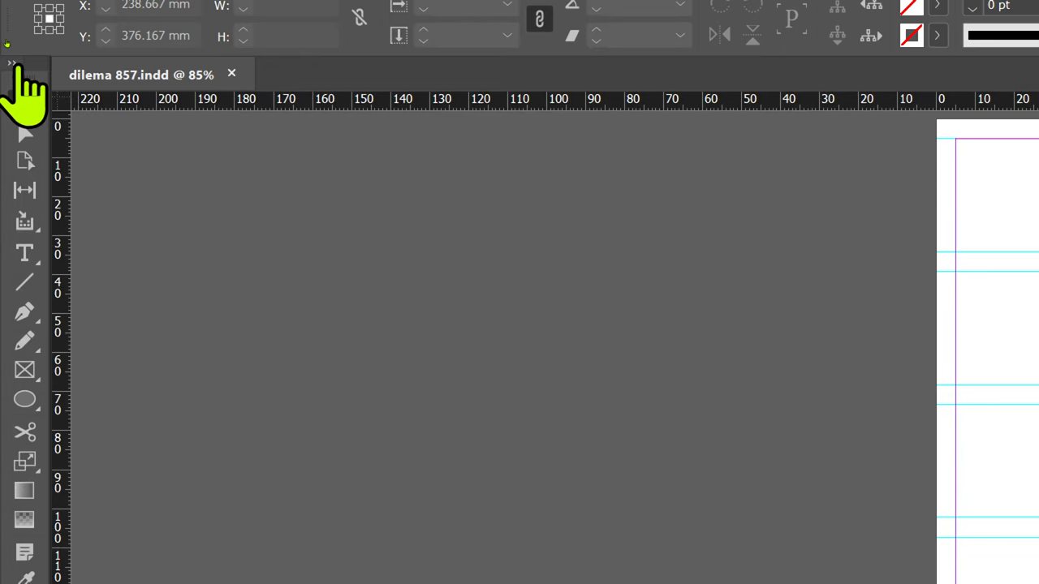
mouse_move(62, 236)
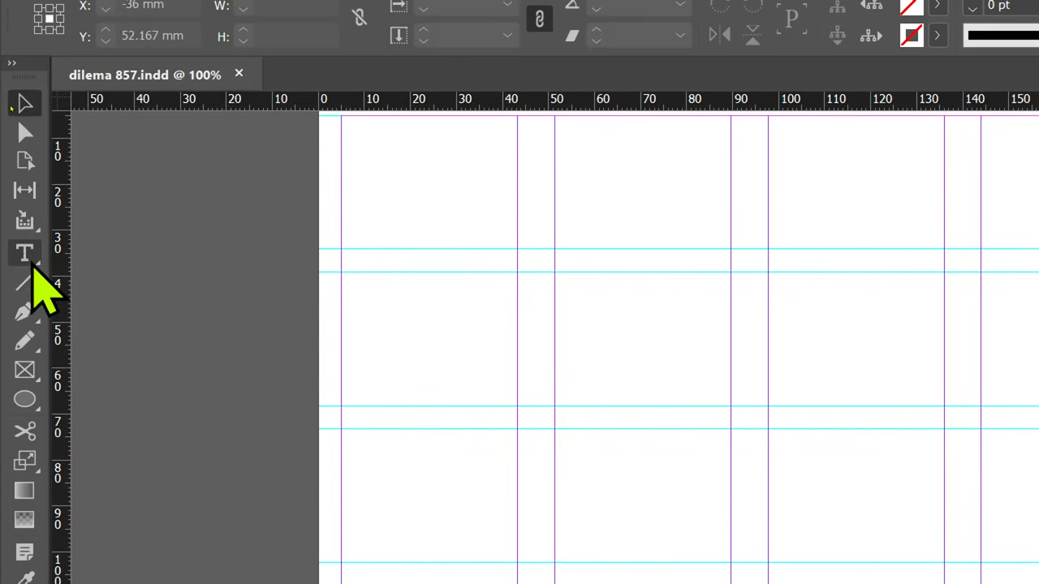
mouse_move(90, 387)
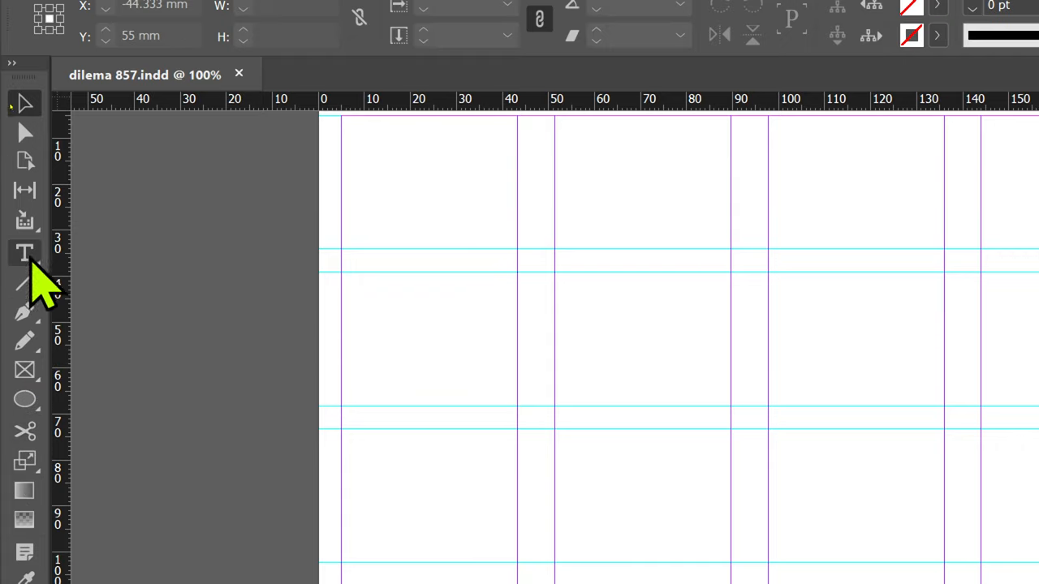
Try the Type Tool, the Rectangle Frame flyout and the Rectangle Tool in the Toolbox
left_click(24, 253)
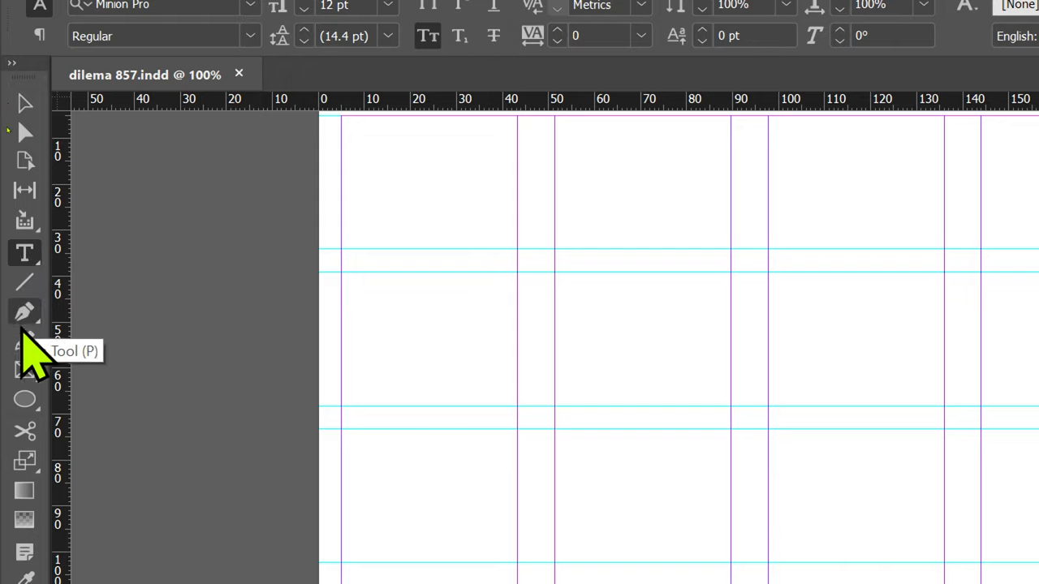
left_click(25, 370)
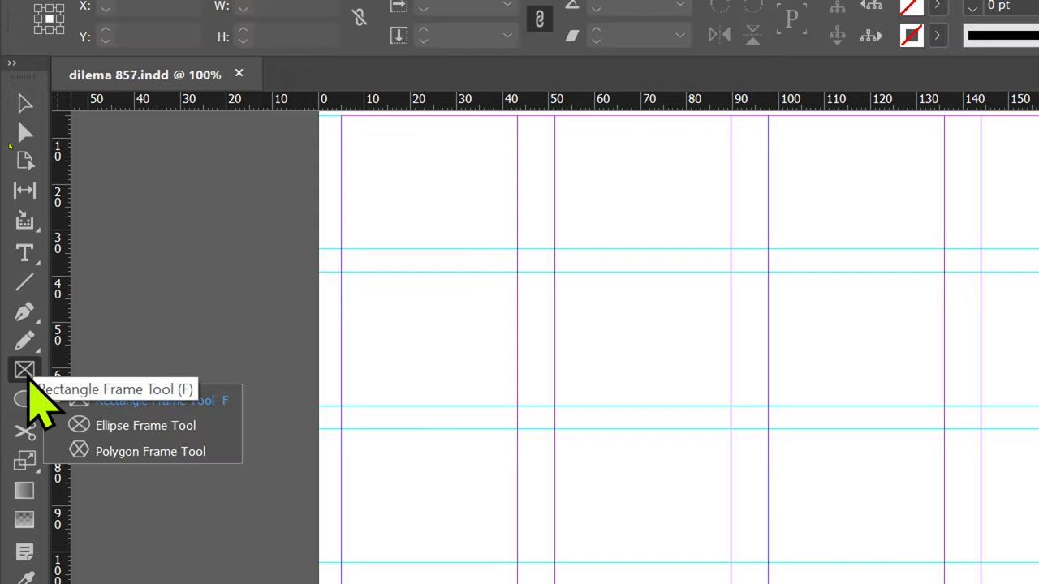
mouse_move(211, 470)
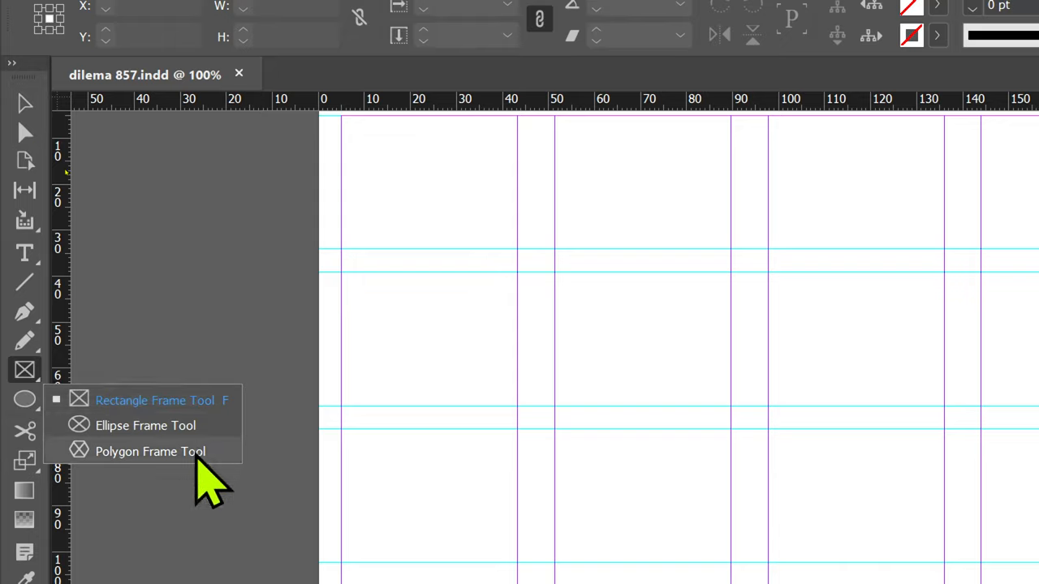
mouse_move(171, 423)
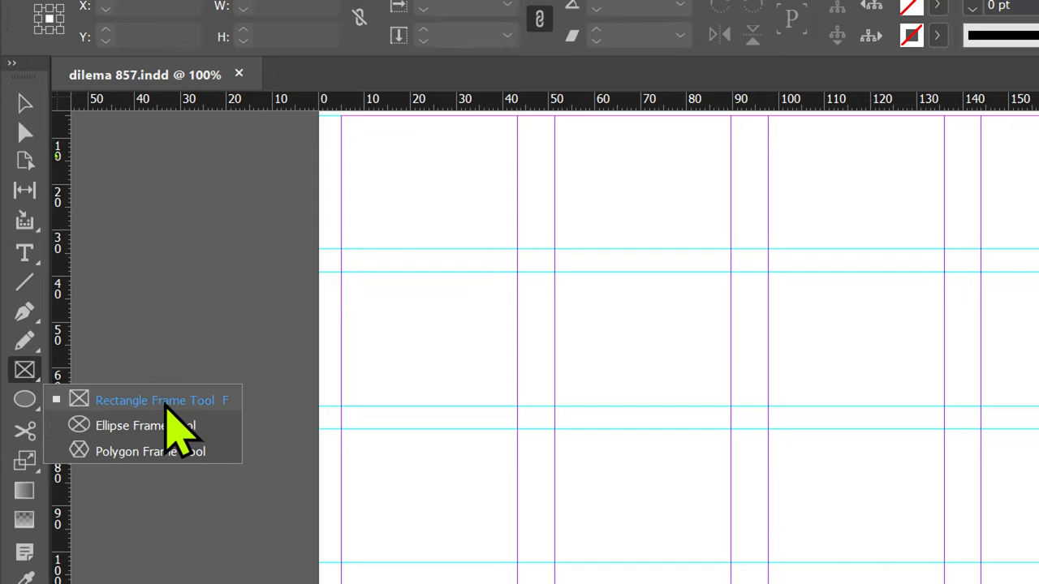
left_click(156, 400)
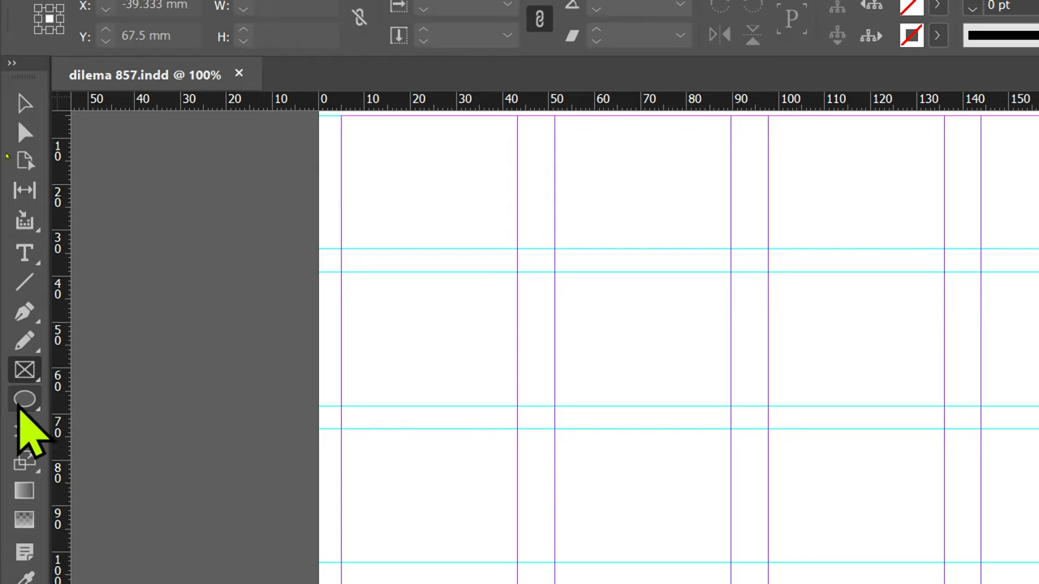
left_click(25, 400)
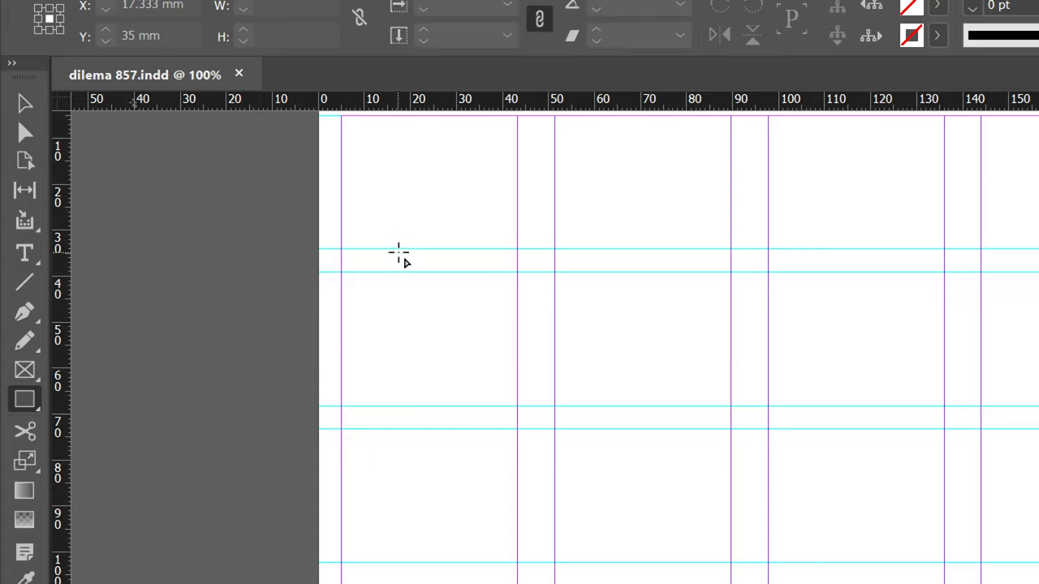
mouse_move(388, 251)
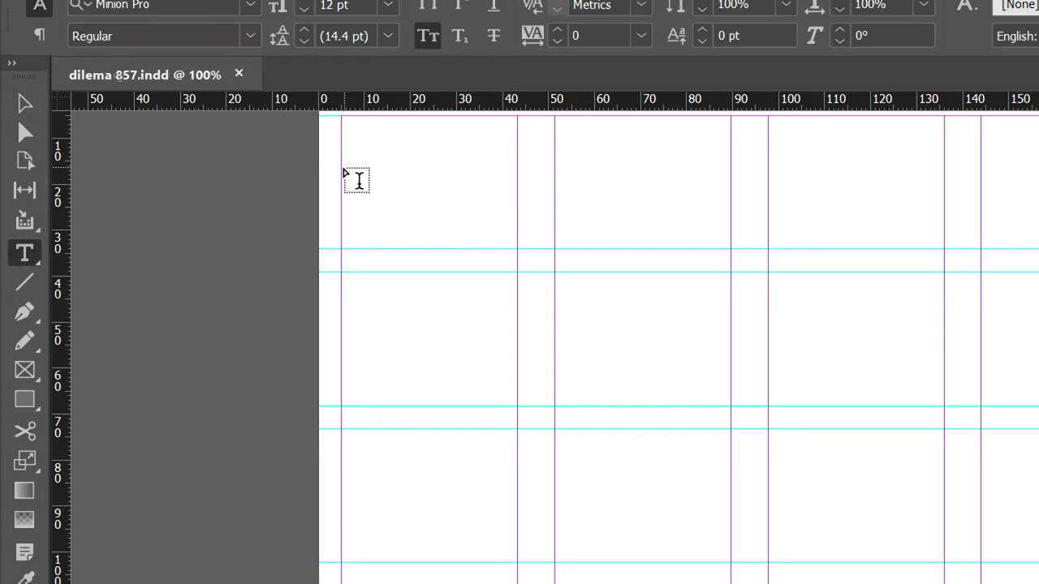
Draw a text frame typed DFGJHFDGH, an image frame beside it and a rectangle below
left_click_drag(341, 175, 690, 354)
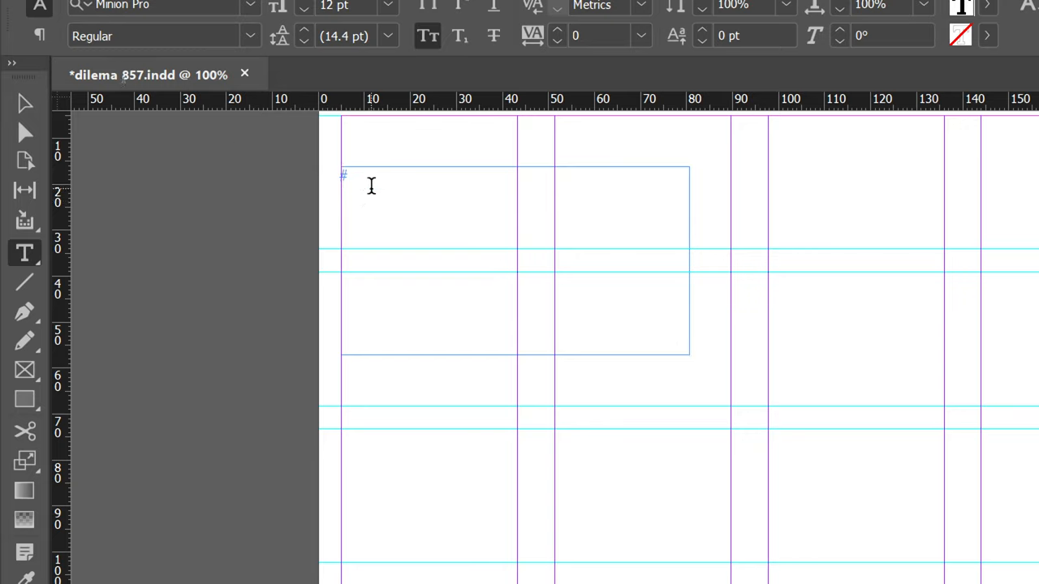
type("DFGJHFDGH")
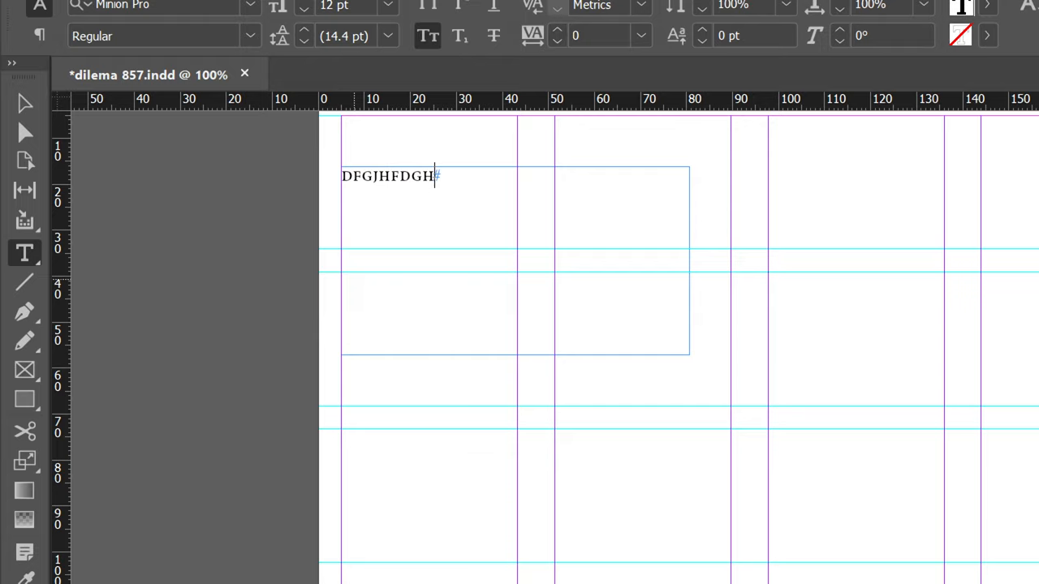
mouse_move(354, 276)
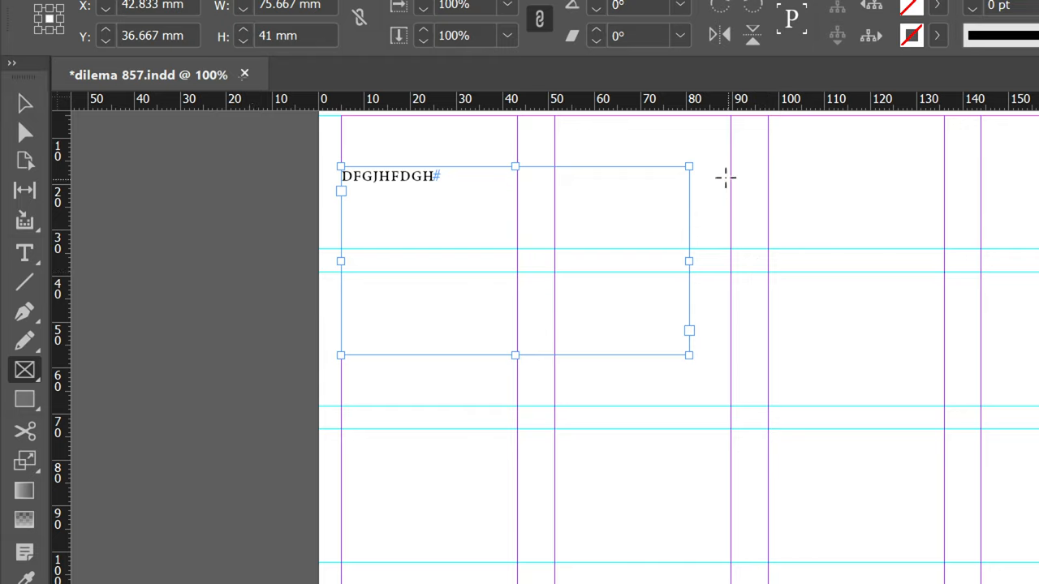
left_click_drag(724, 177, 938, 365)
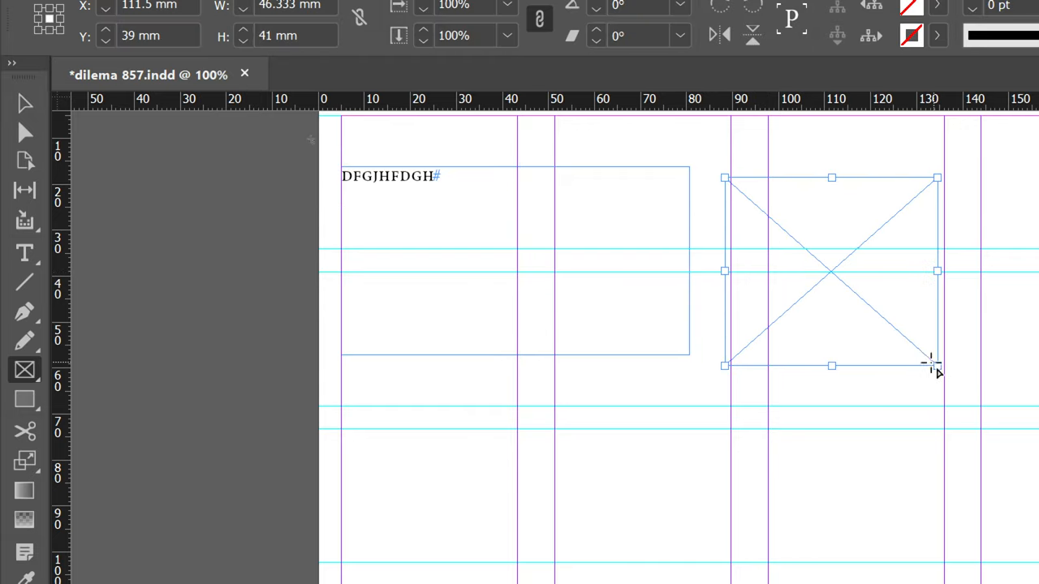
mouse_move(630, 429)
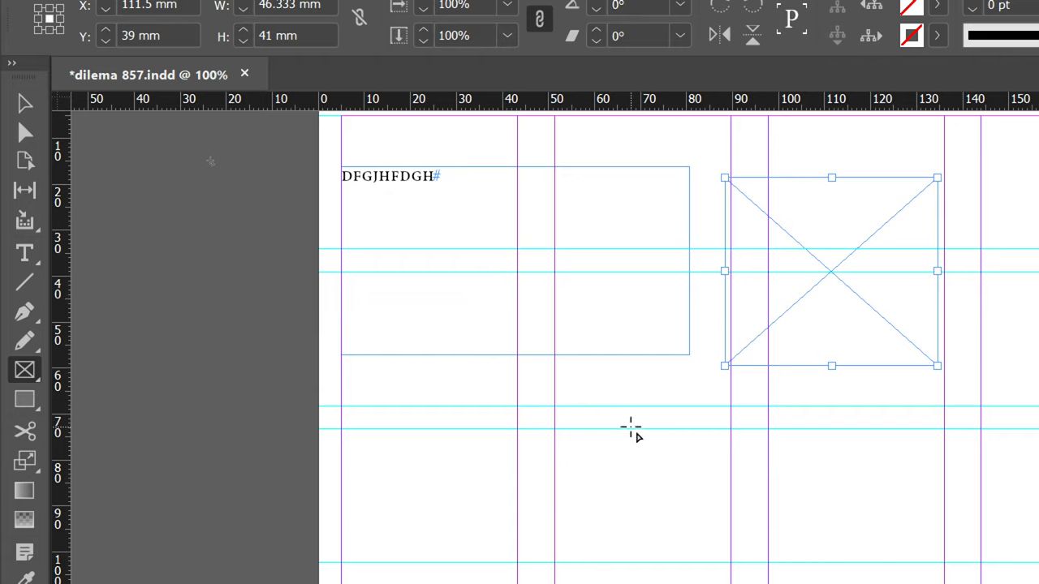
mouse_move(854, 289)
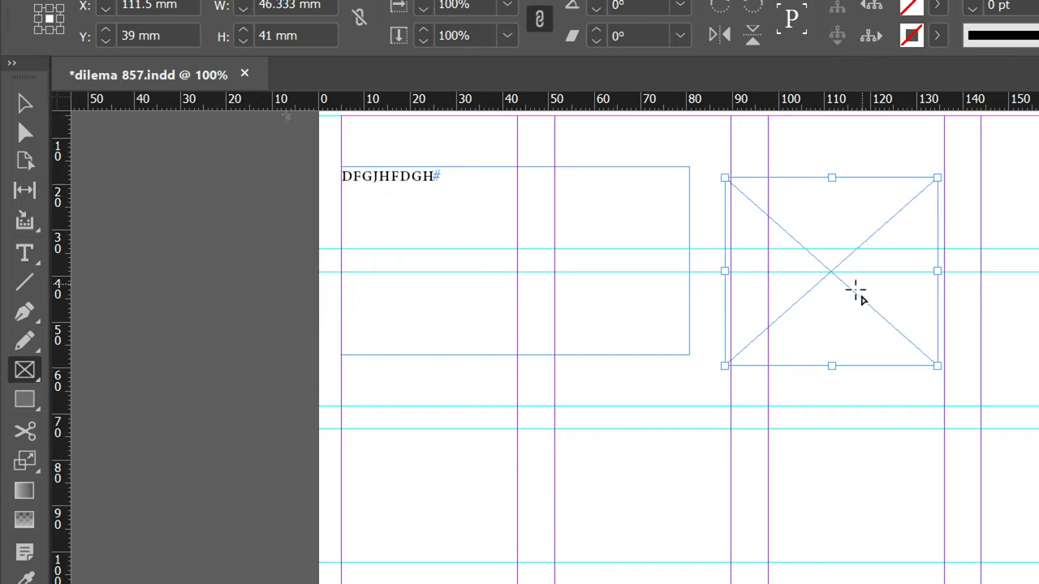
mouse_move(755, 178)
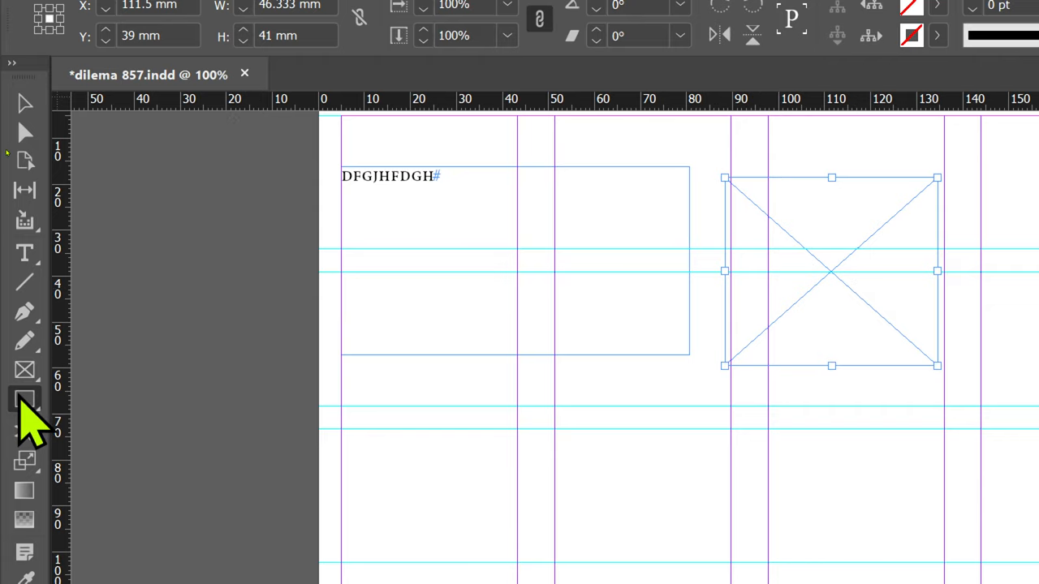
left_click_drag(393, 365, 731, 511)
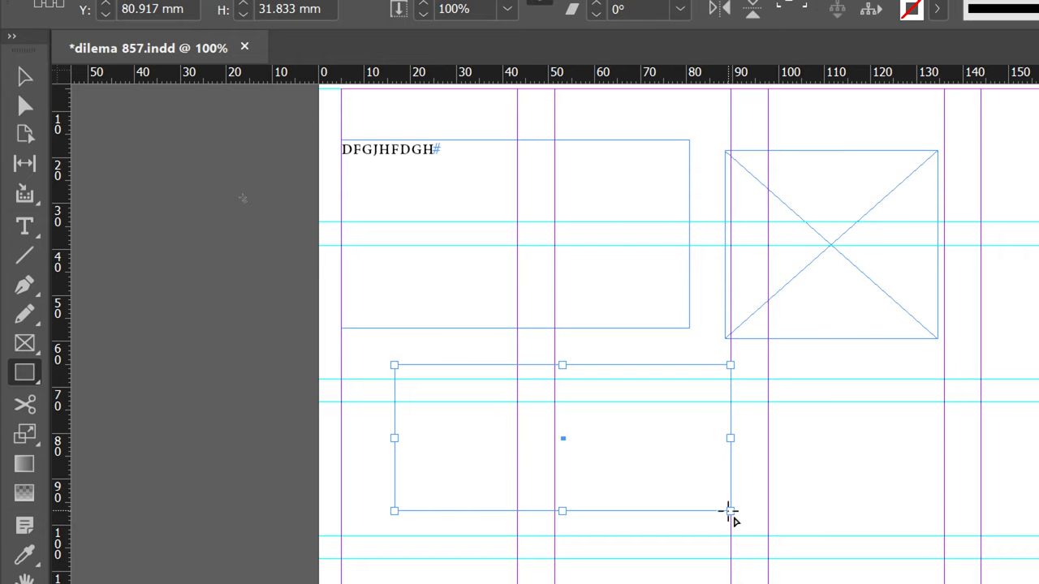
mouse_move(620, 419)
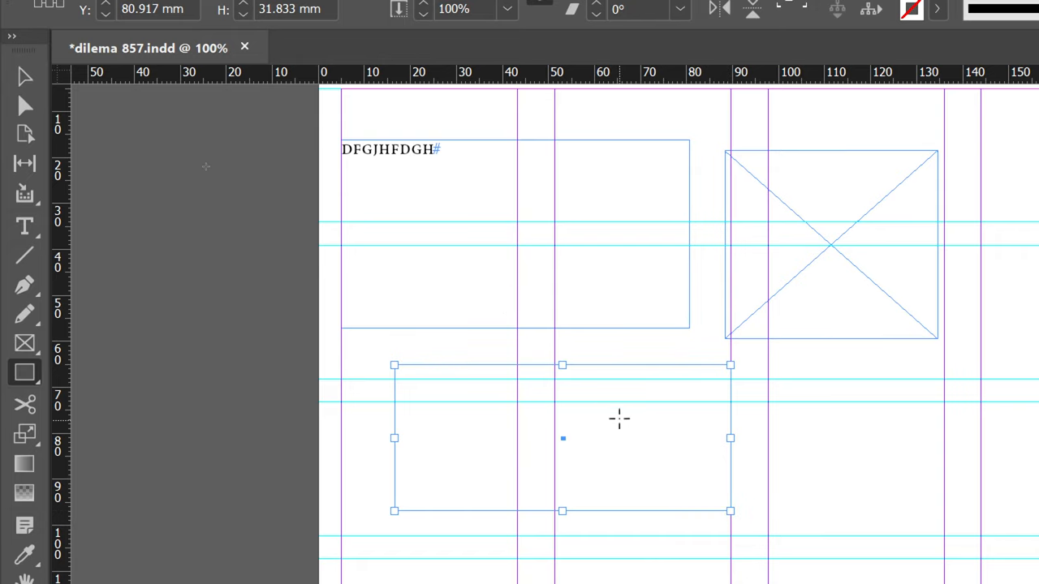
mouse_move(731, 175)
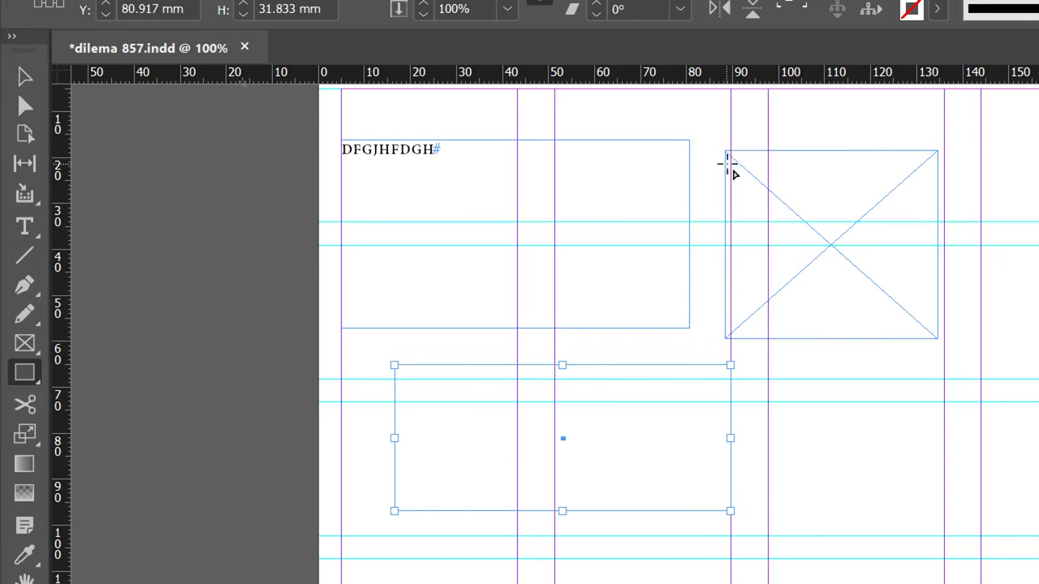
mouse_move(619, 438)
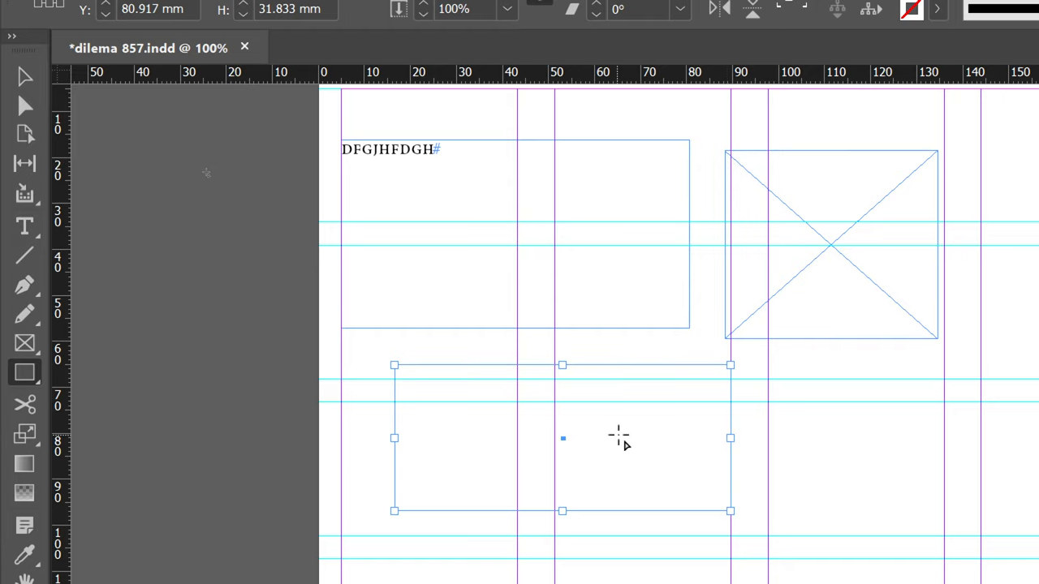
mouse_move(604, 439)
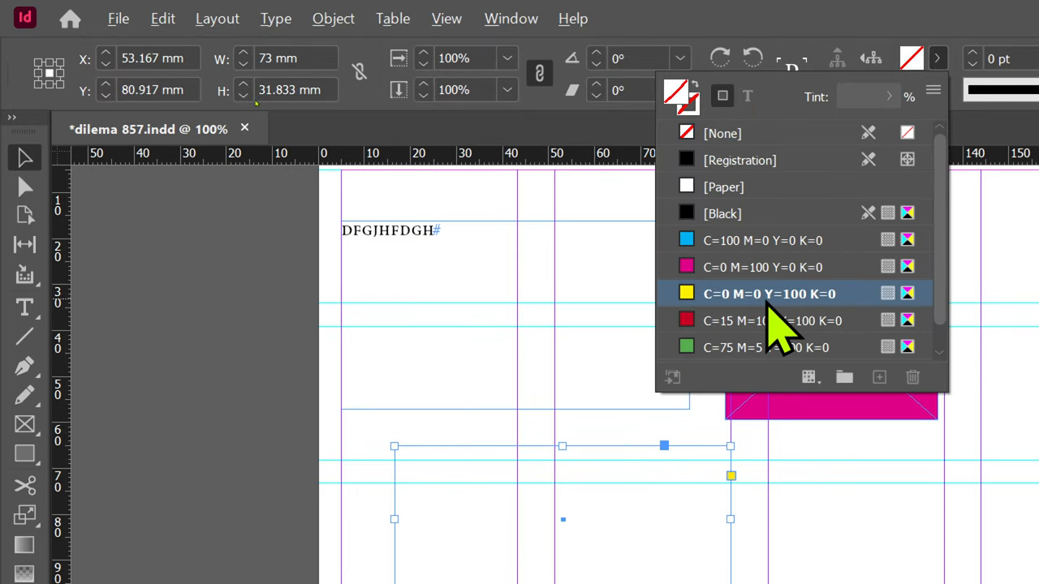
Fill the rectangle yellow and the text and image frames magenta, typing GFHJGFHJHGF
left_click(763, 294)
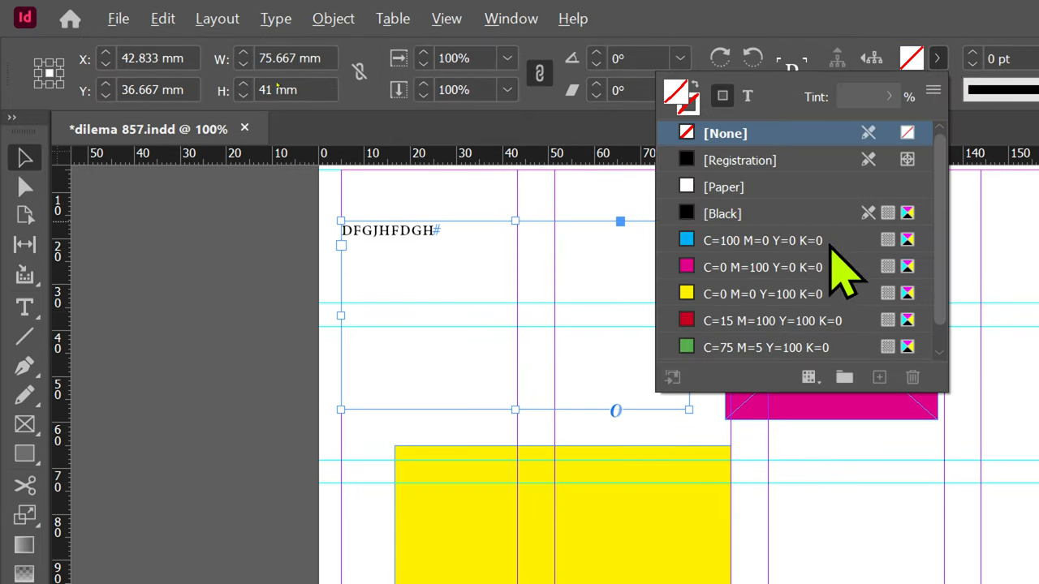
left_click(763, 266)
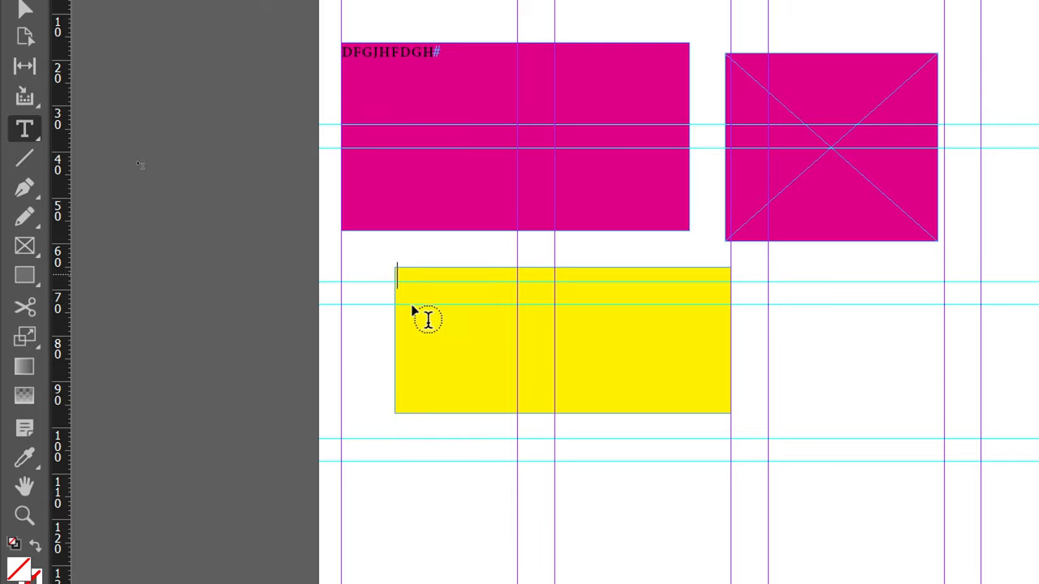
type("GFHJGFHJHGF")
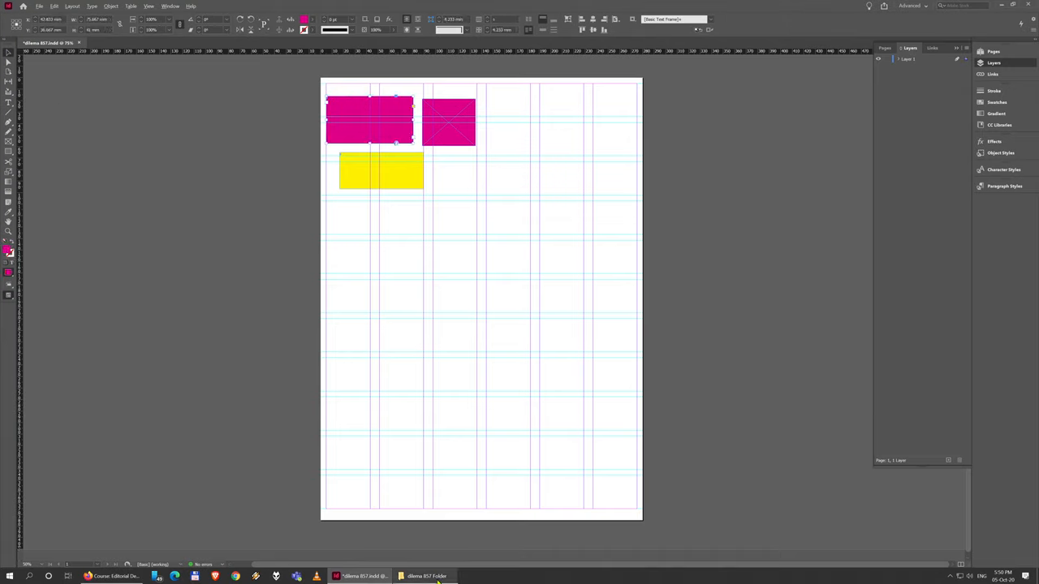
Bring up the dilema 857 project folder and enter its Links folder
left_click(426, 576)
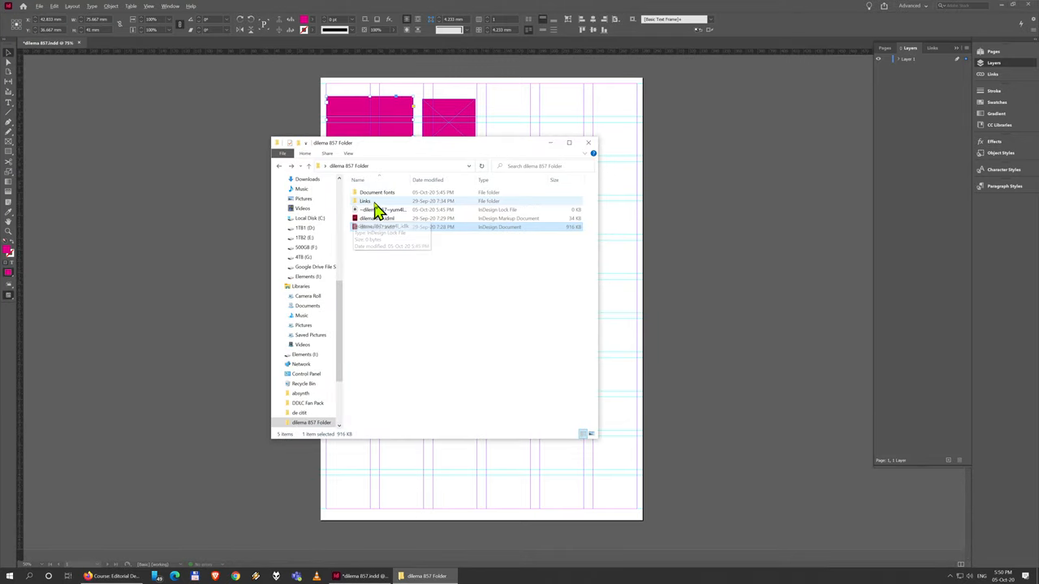
double_click(366, 201)
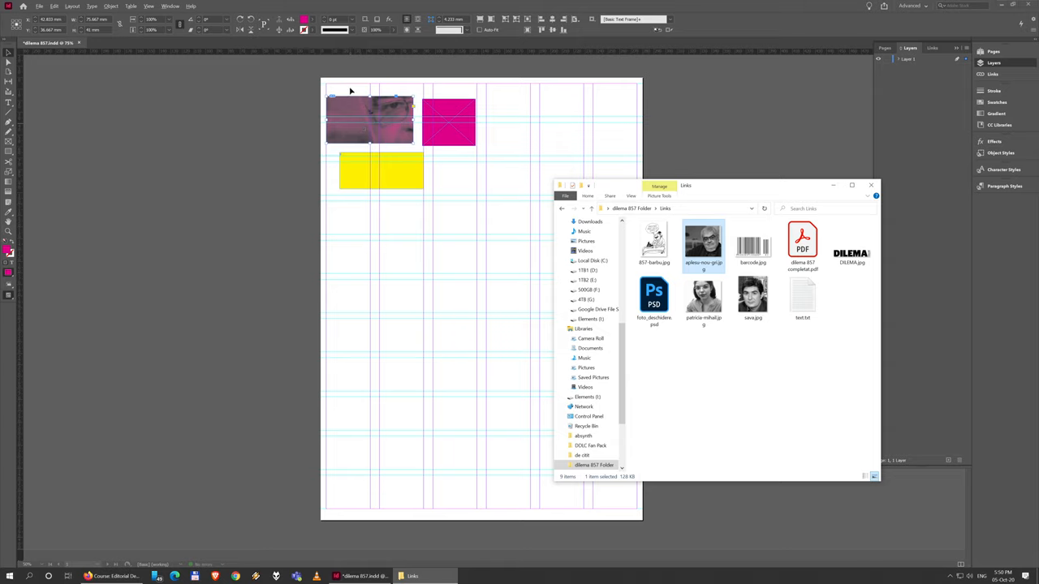
mouse_move(396, 114)
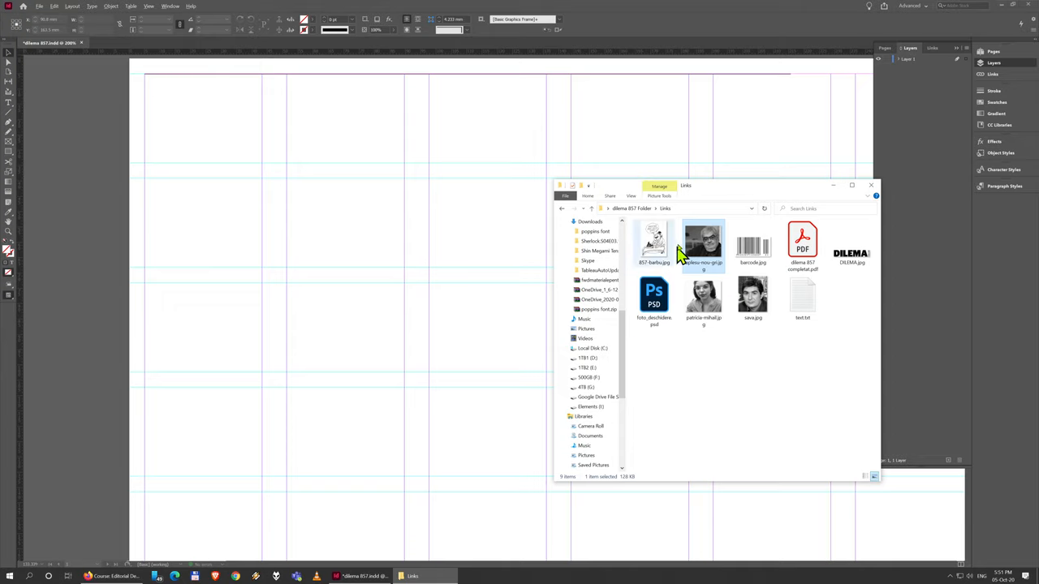
Drop the portrait JPG onto the page, move it around the upper left, then undo
left_click(753, 299)
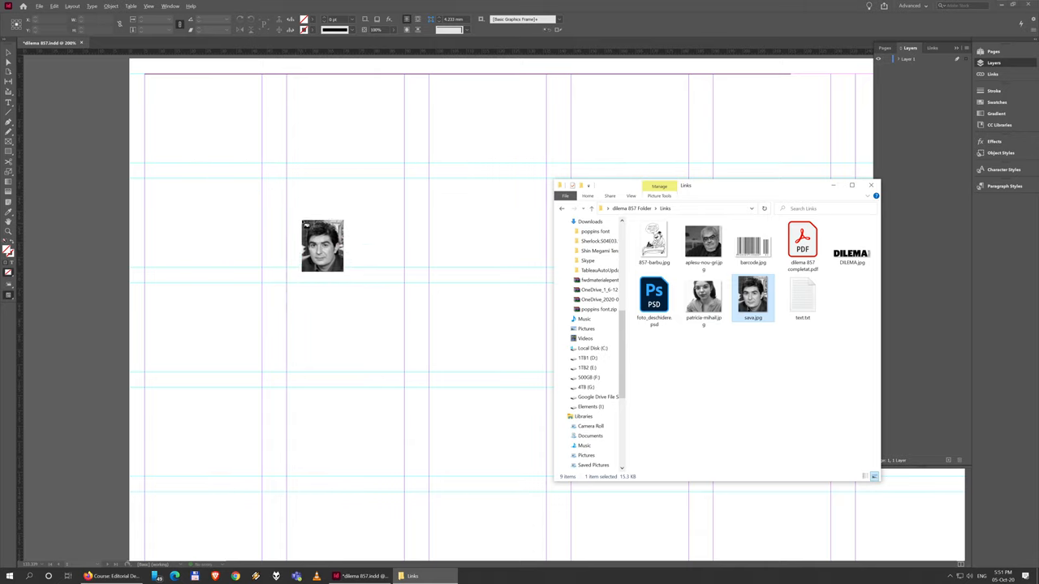
left_click_drag(322, 247, 214, 156)
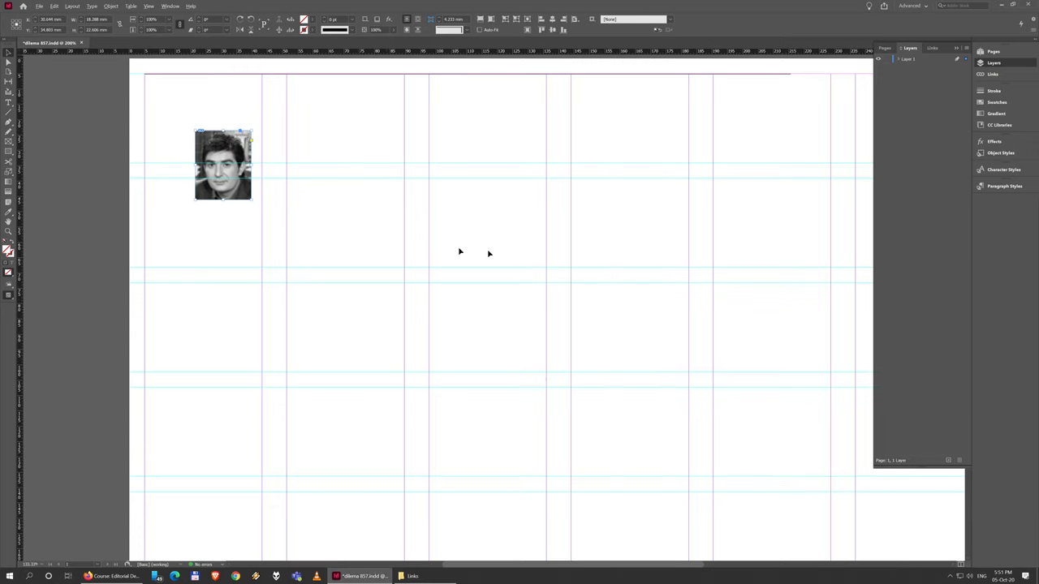
left_click_drag(224, 164, 341, 228)
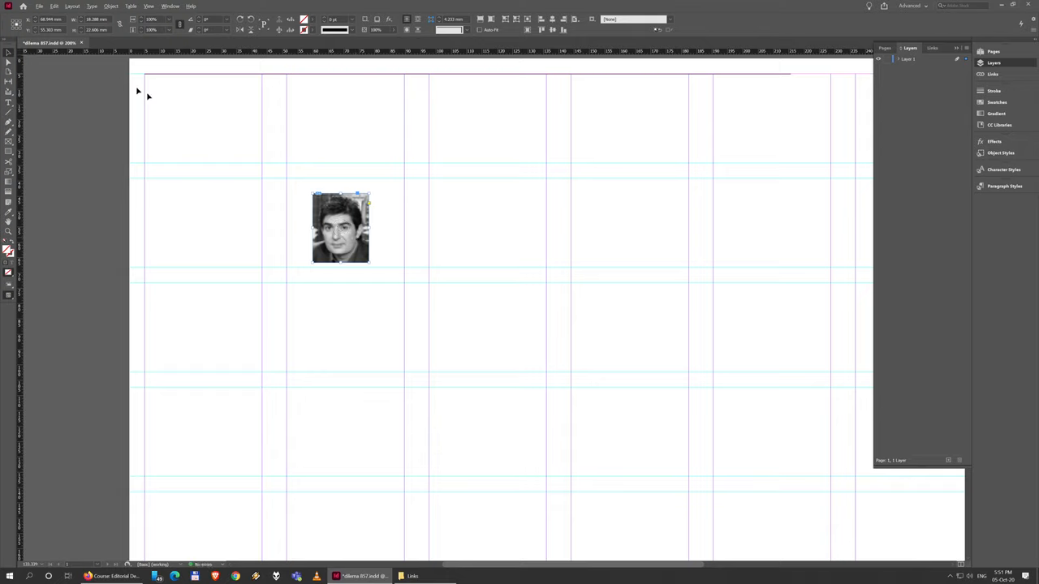
left_click_drag(340, 227, 222, 163)
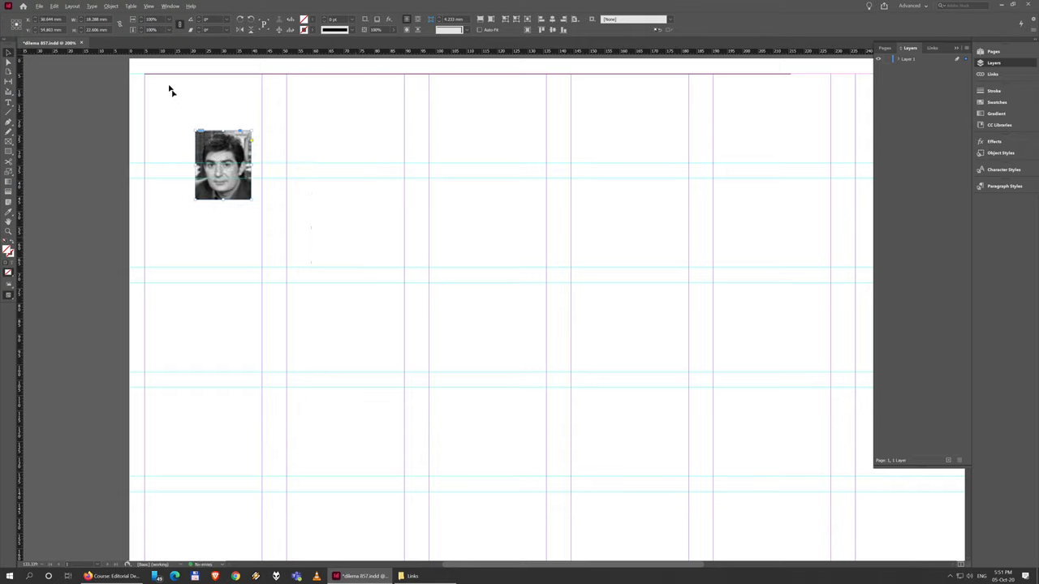
left_click(51, 6)
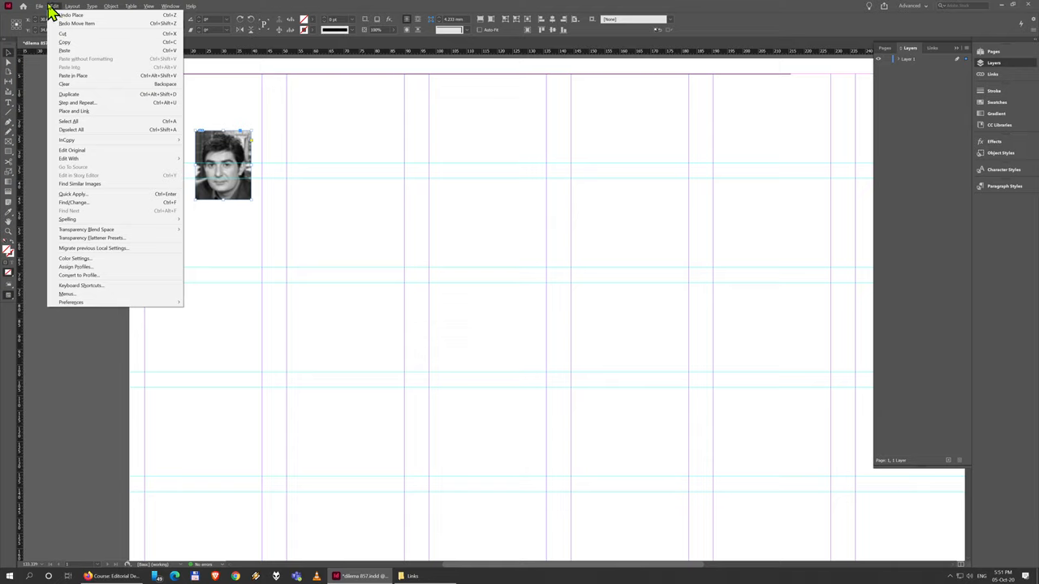
mouse_move(84, 23)
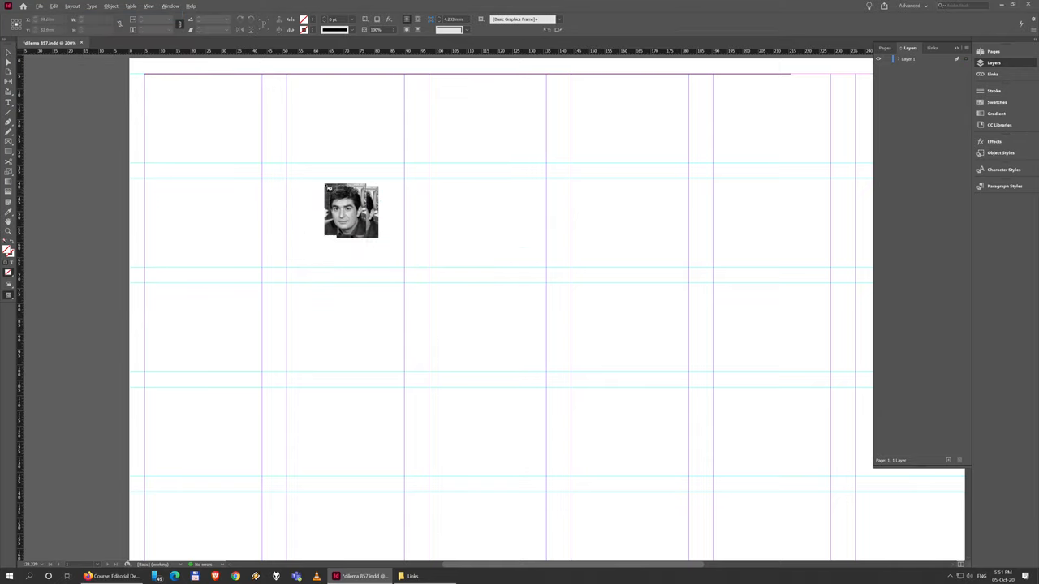
Draw a large frame, place the portrait into it and enlarge it on the page
left_click_drag(351, 210, 358, 133)
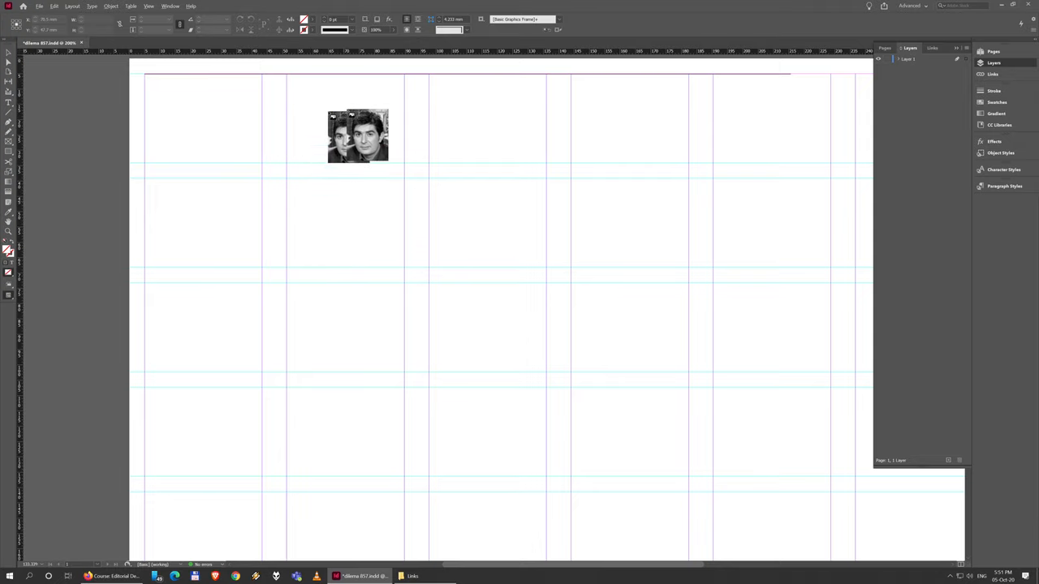
left_click_drag(357, 137, 308, 143)
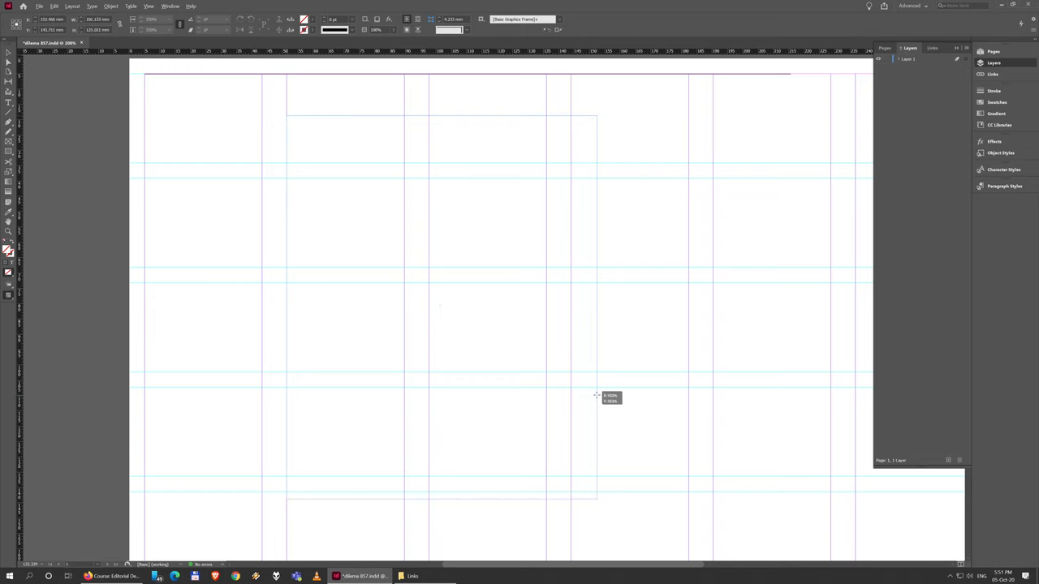
left_click(441, 307)
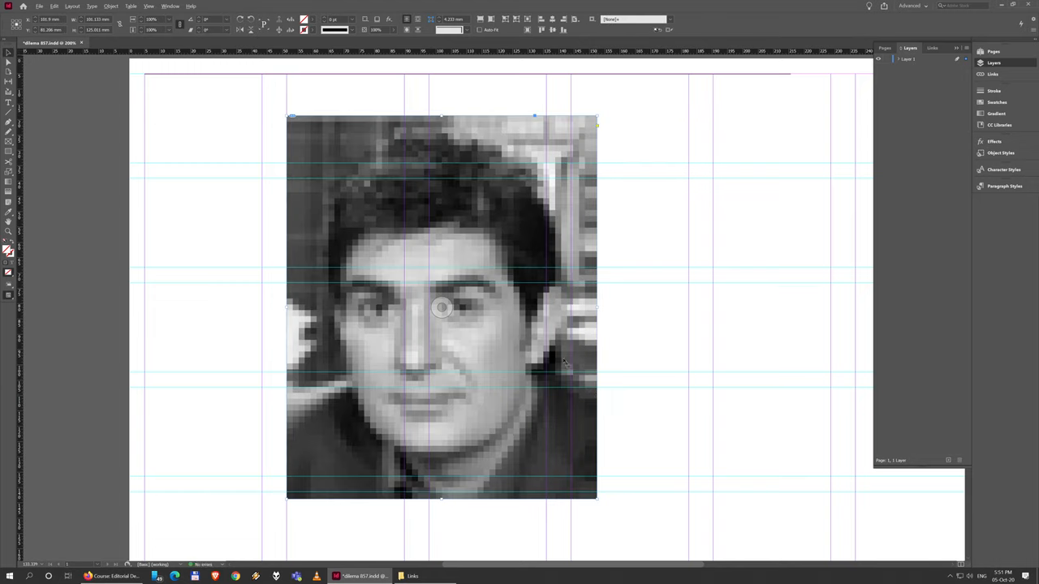
mouse_move(534, 309)
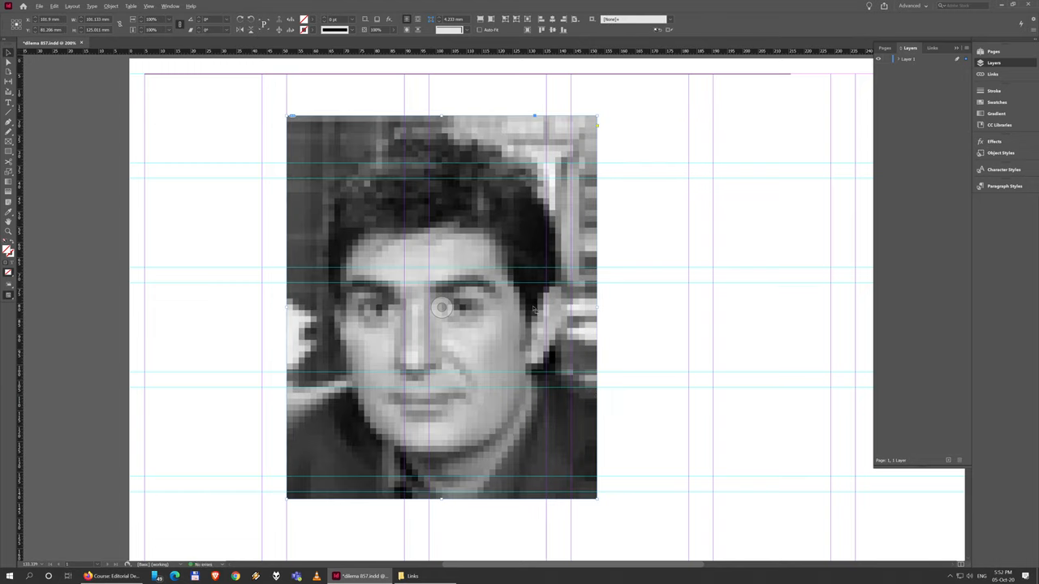
mouse_move(523, 252)
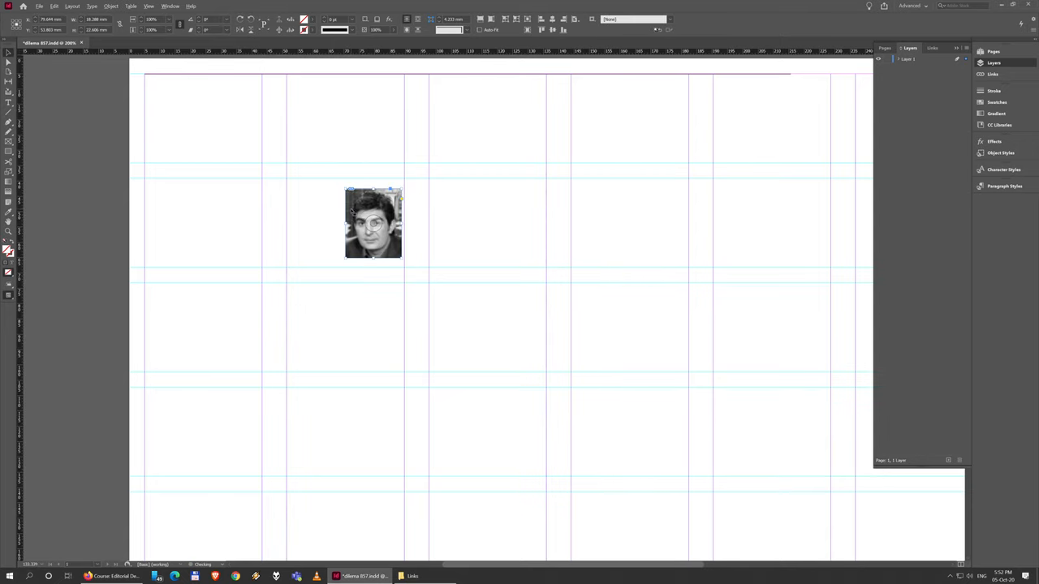
left_click_drag(373, 224, 528, 447)
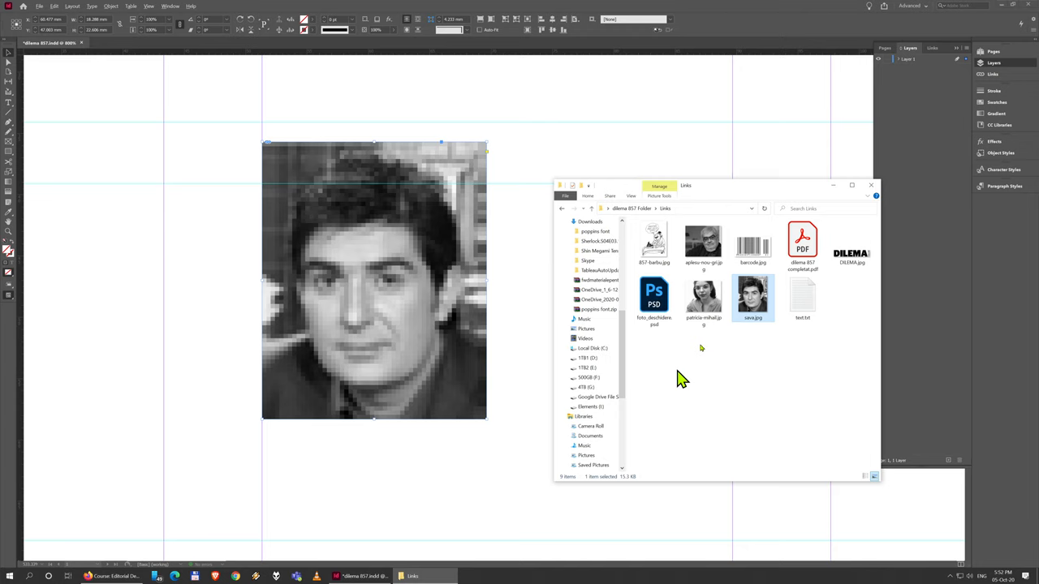
Copy the address text into a frame set right of the portrait and trim the portrait frame
double_click(802, 295)
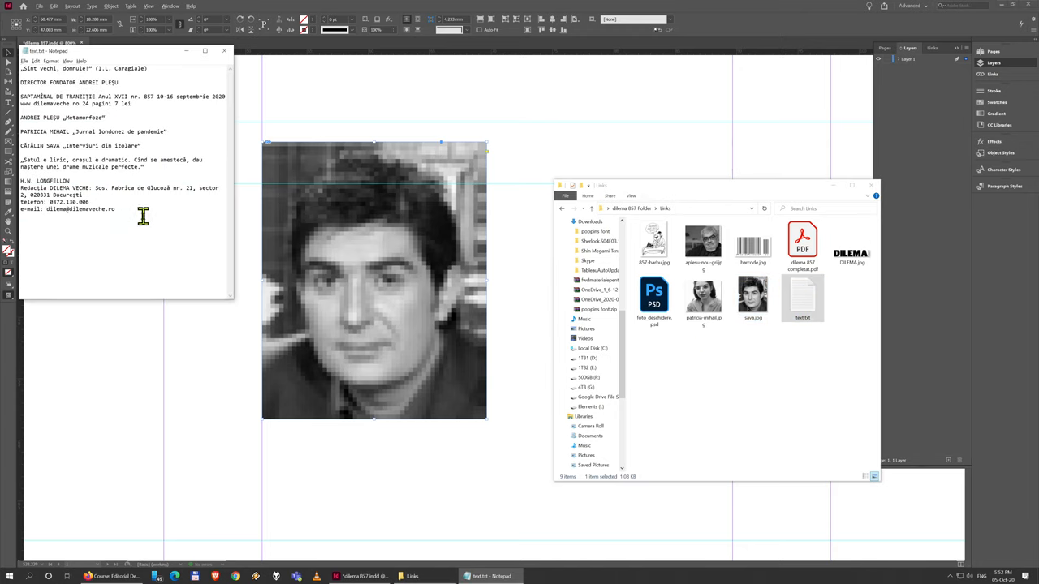
left_click_drag(19, 180, 115, 210)
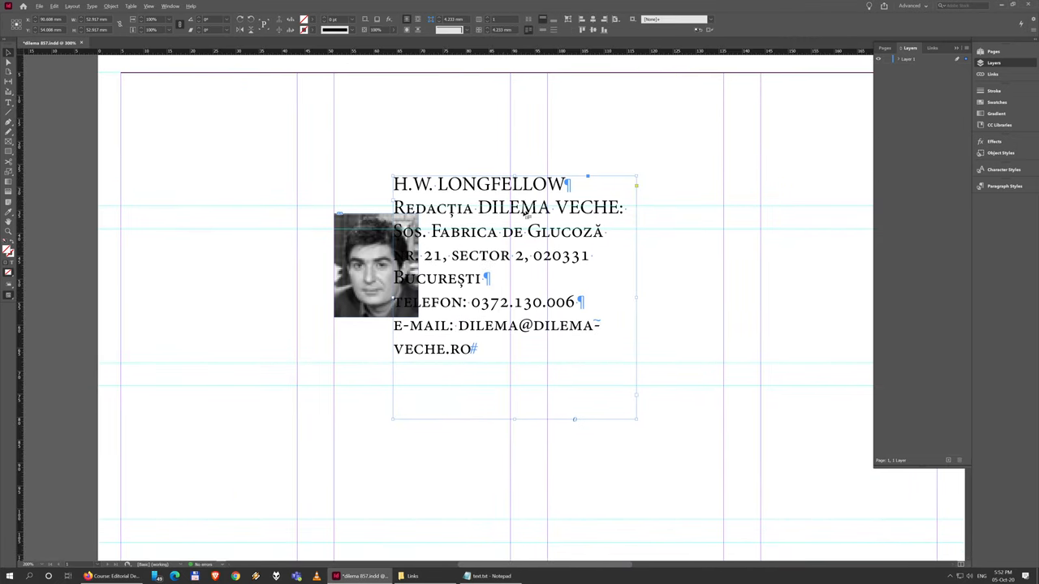
left_click_drag(511, 300, 577, 280)
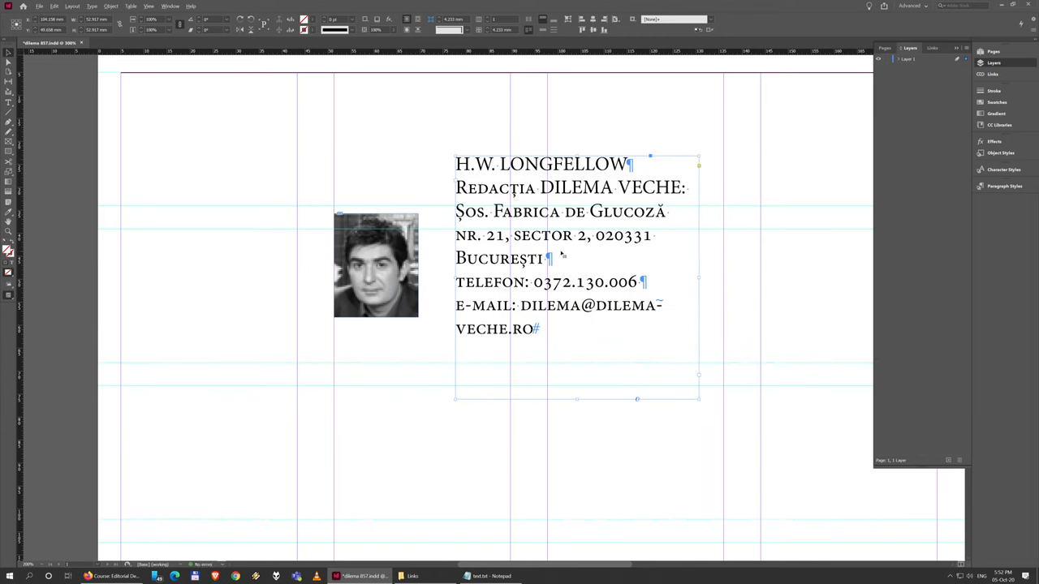
mouse_move(396, 213)
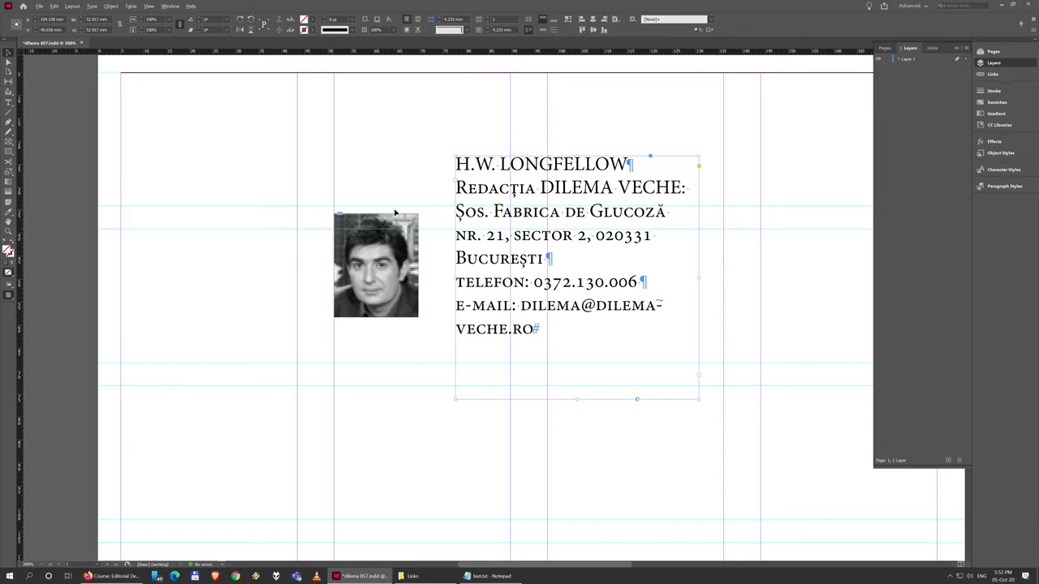
mouse_move(484, 241)
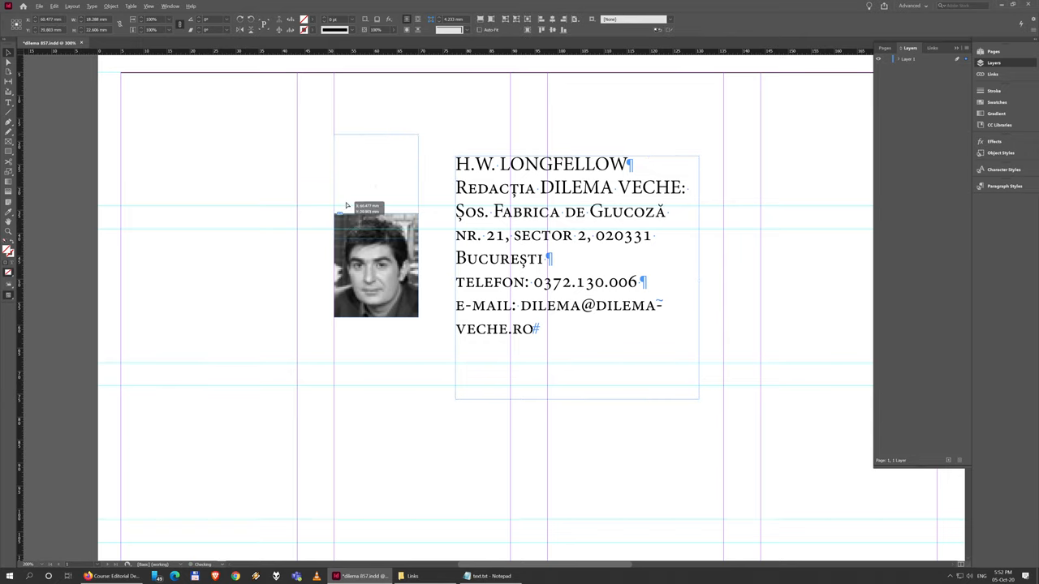
left_click_drag(376, 266, 373, 185)
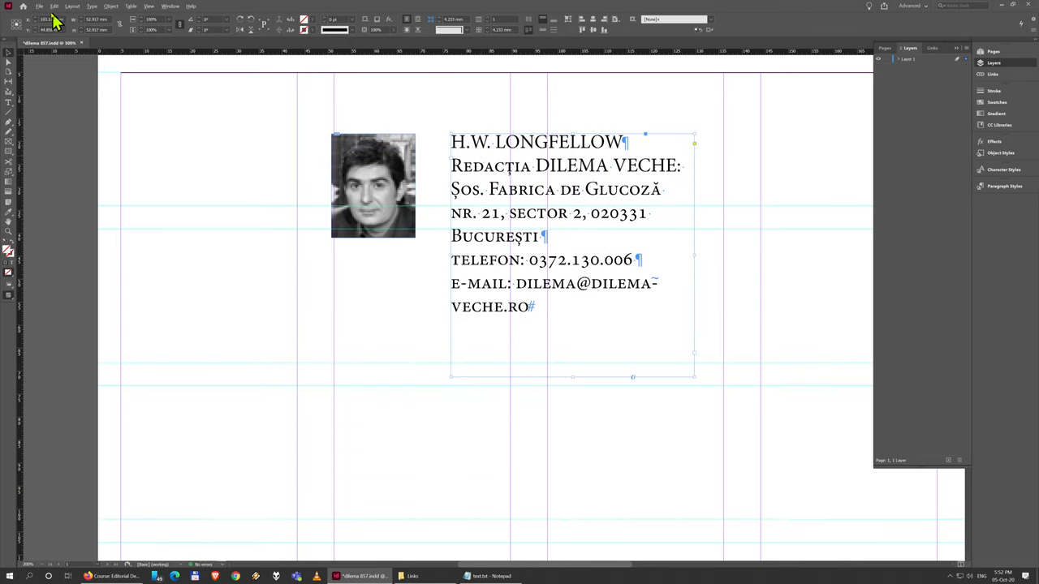
Use File > Place to put the woman's portrait photo into the document
left_click(39, 6)
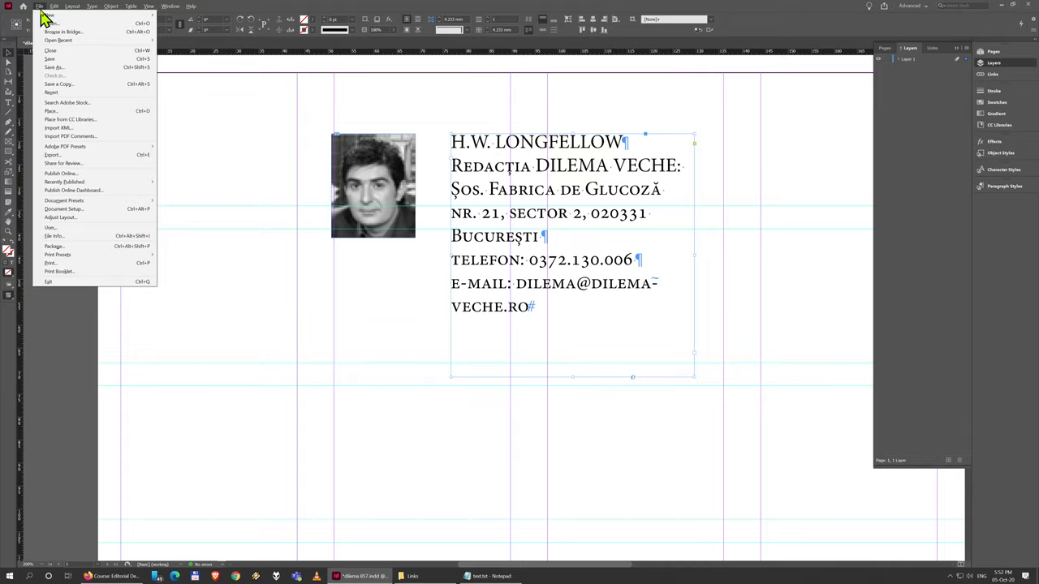
mouse_move(64, 85)
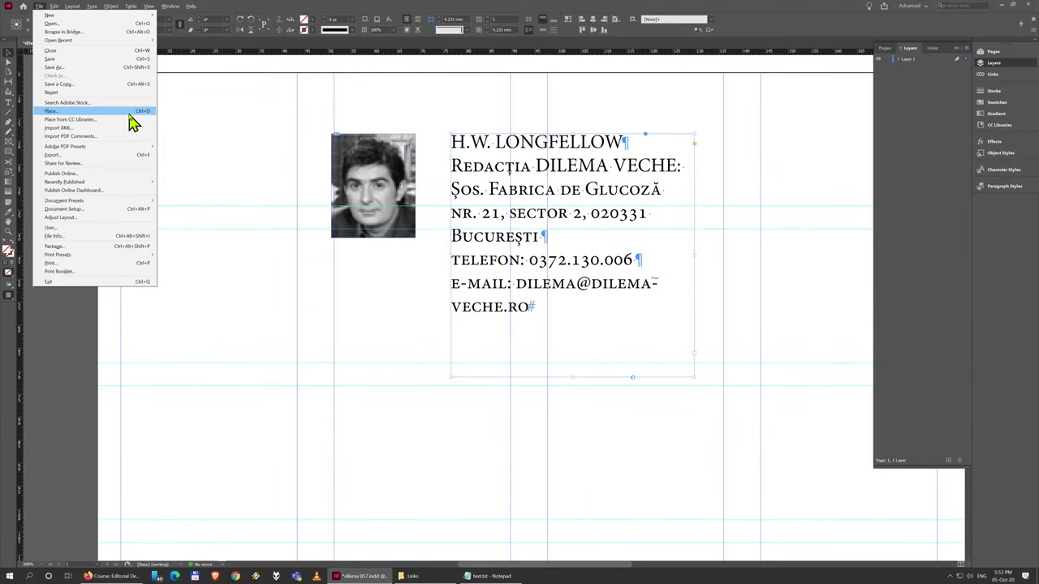
left_click(50, 111)
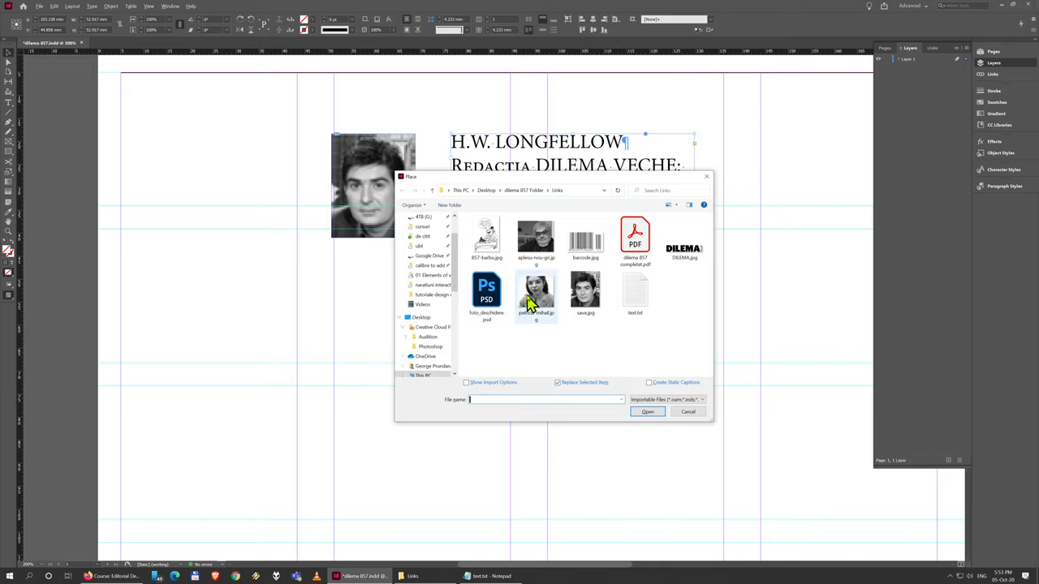
left_click(536, 292)
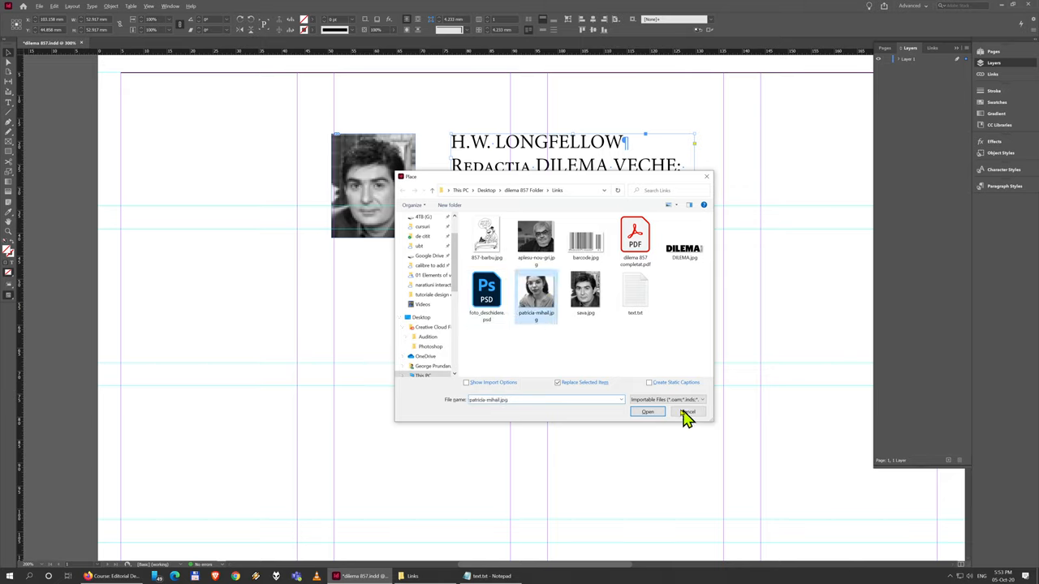
left_click(646, 412)
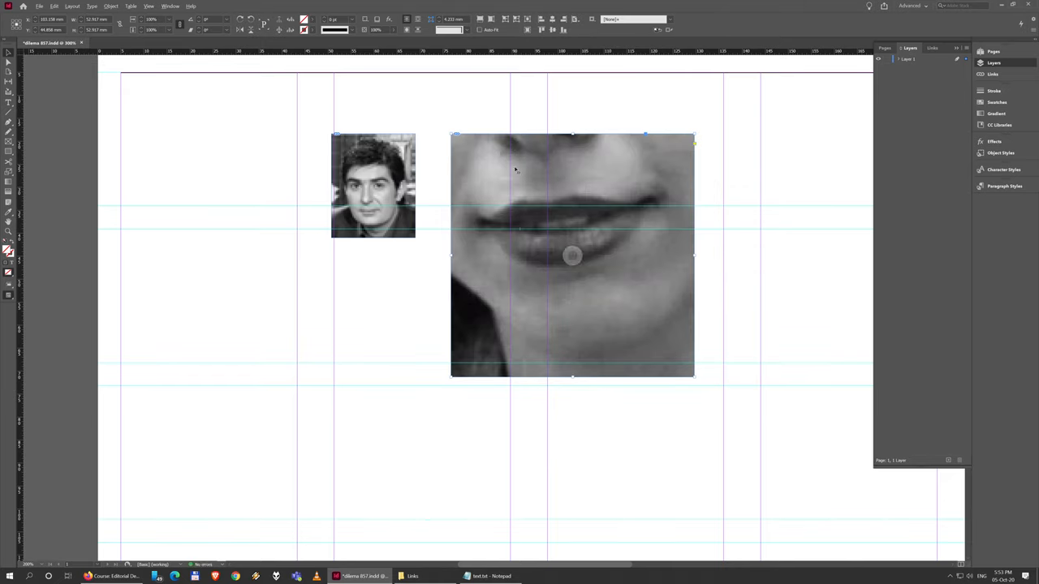
mouse_move(656, 193)
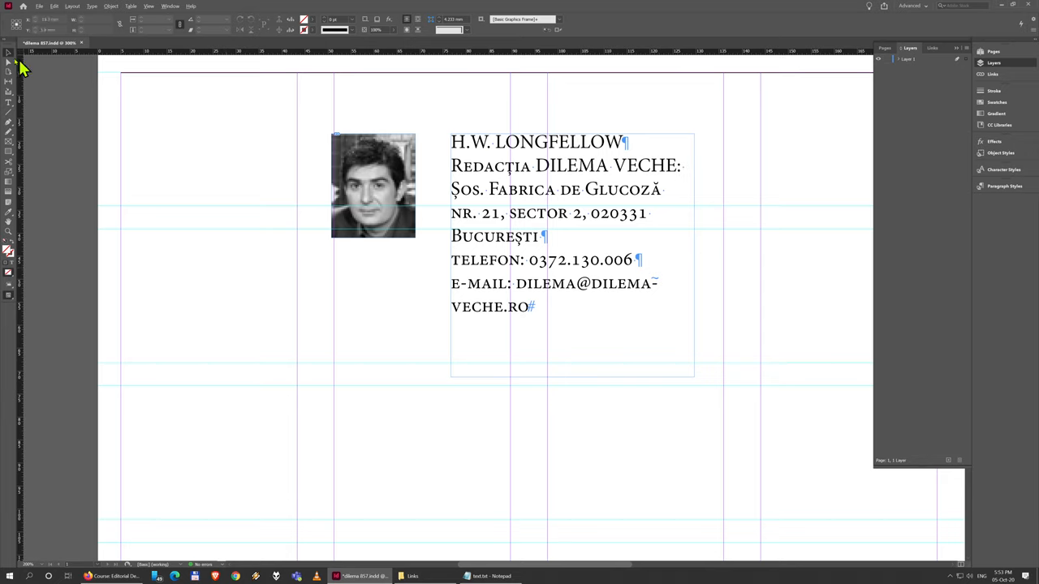
mouse_move(266, 299)
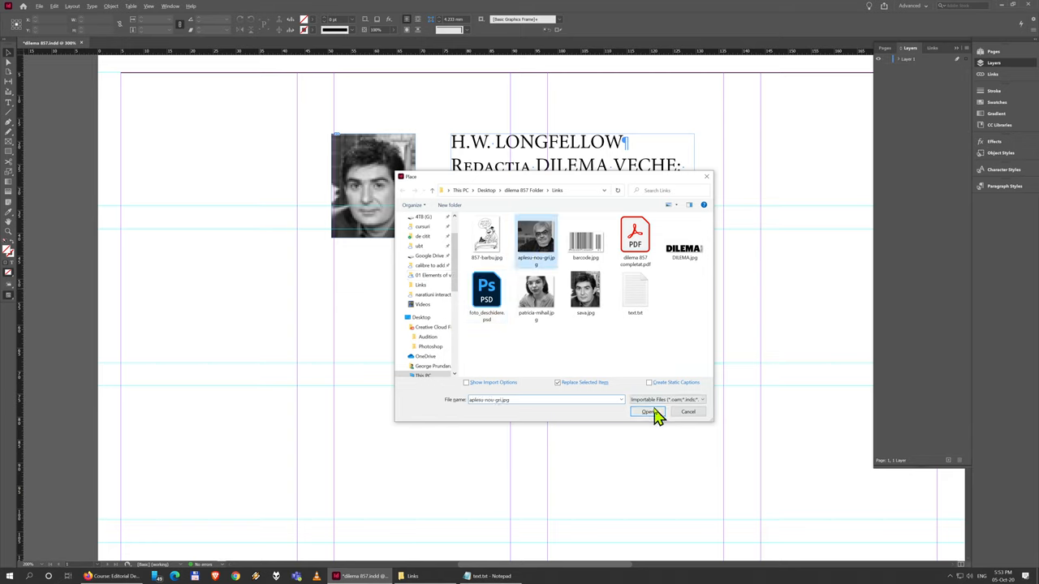
Place the older man's photo, then choose the DILEMA logo file and place it too
left_click(646, 412)
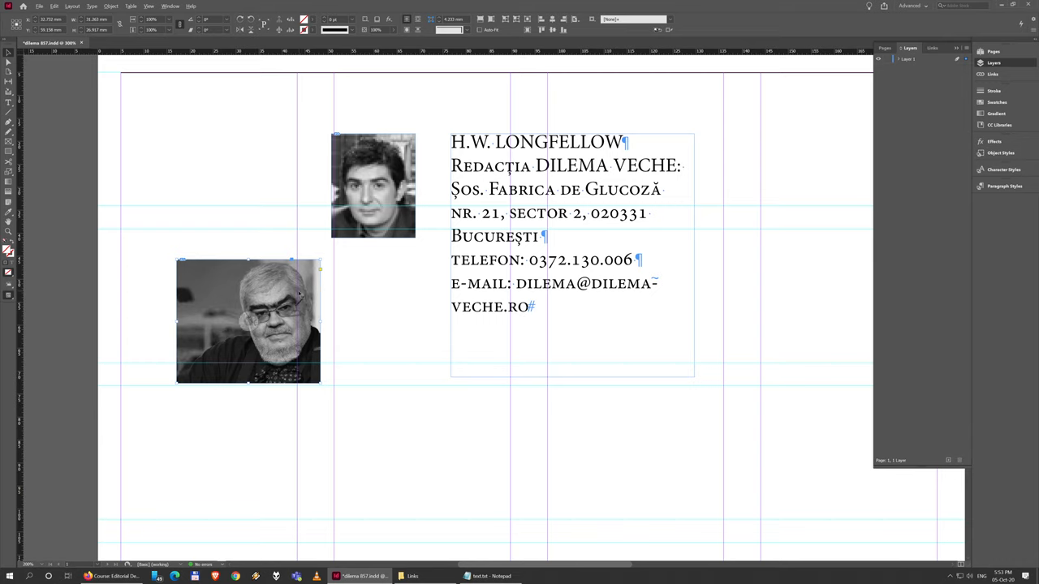
mouse_move(302, 301)
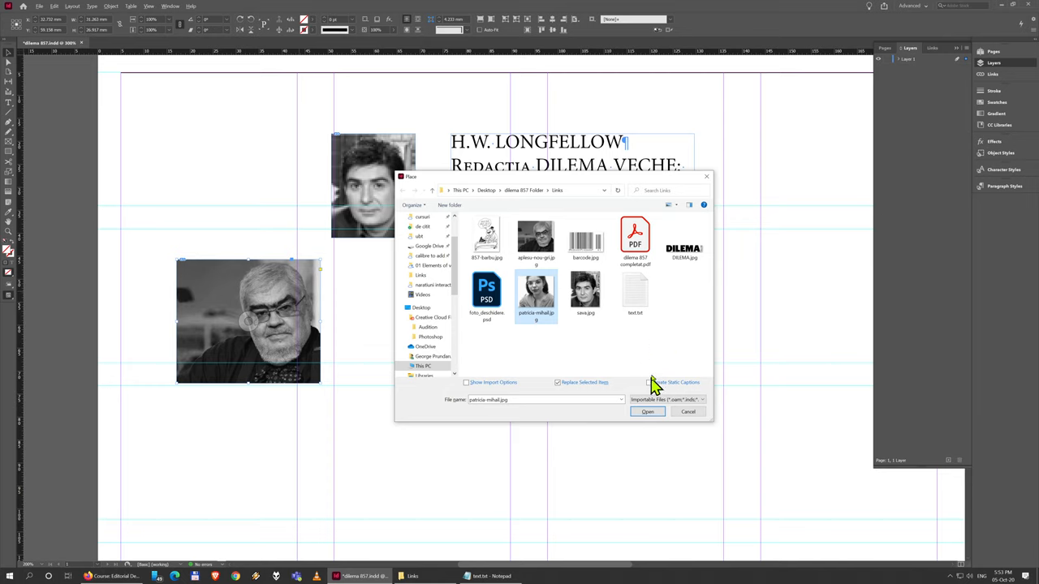
left_click(685, 238)
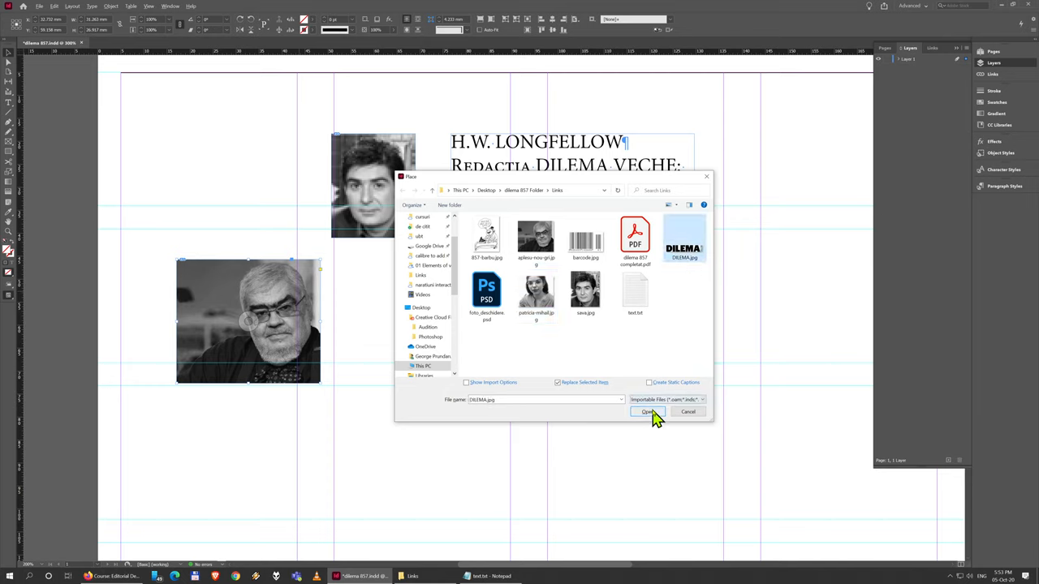
left_click(646, 412)
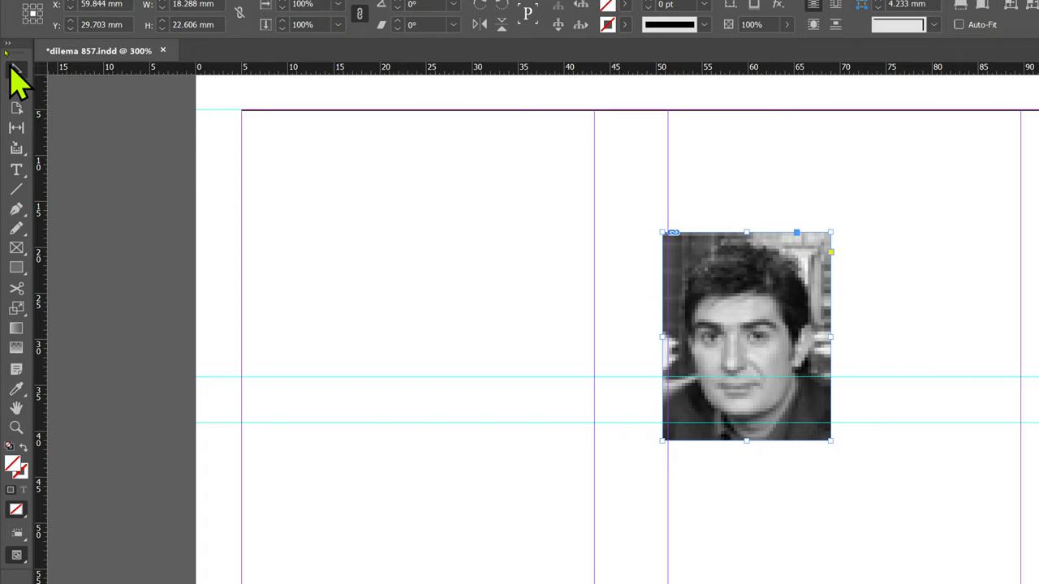
mouse_move(22, 88)
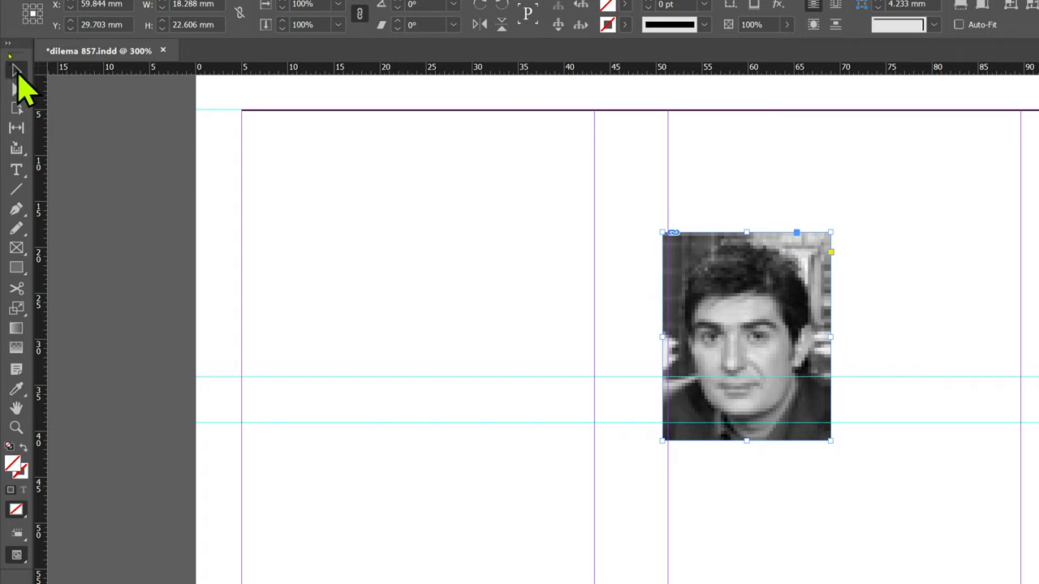
mouse_move(18, 73)
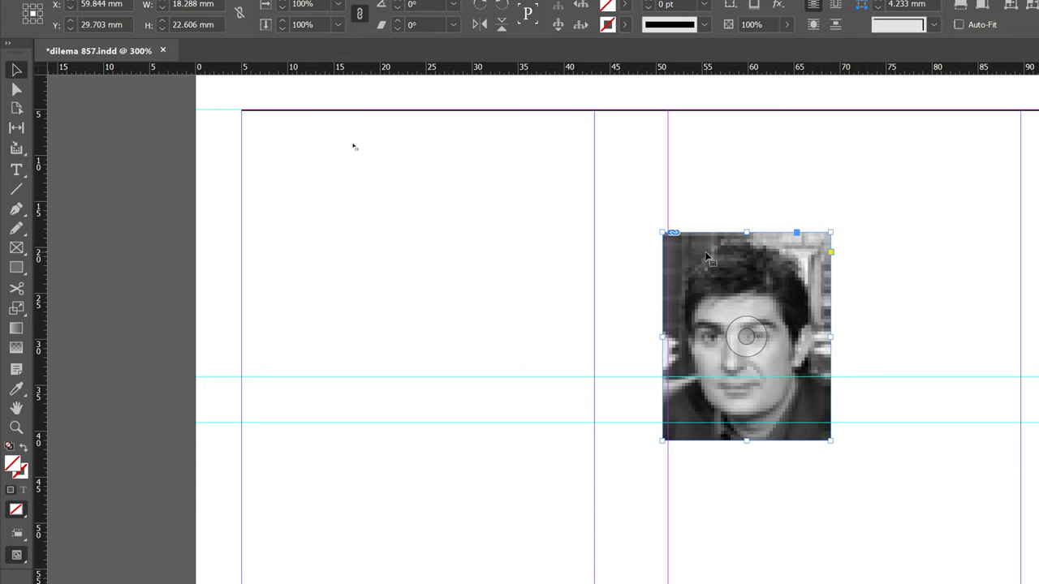
Move the portrait between the left margin and the right, leaving it near the left
left_click_drag(747, 337, 464, 259)
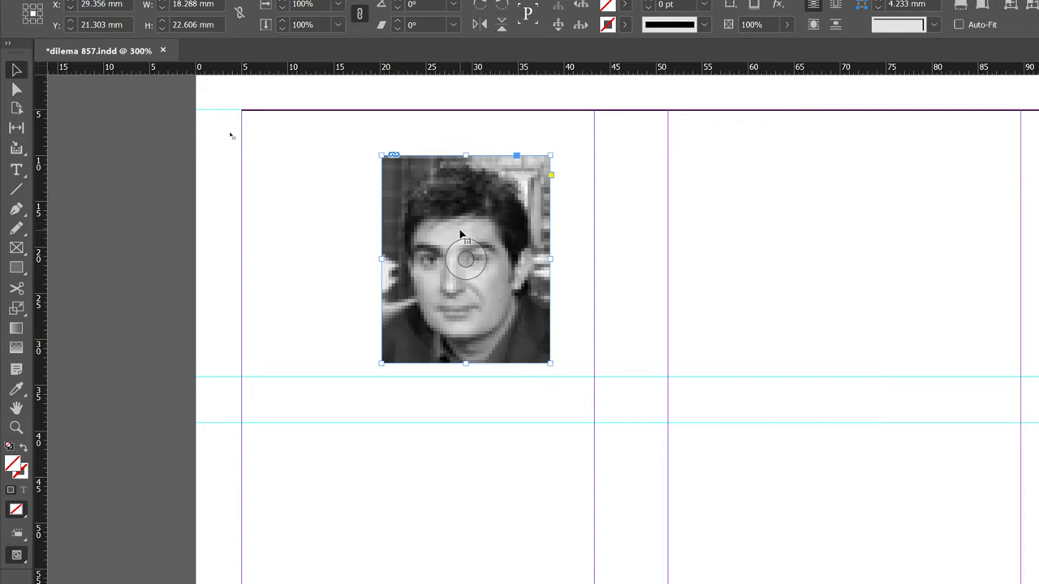
left_click_drag(464, 258, 867, 305)
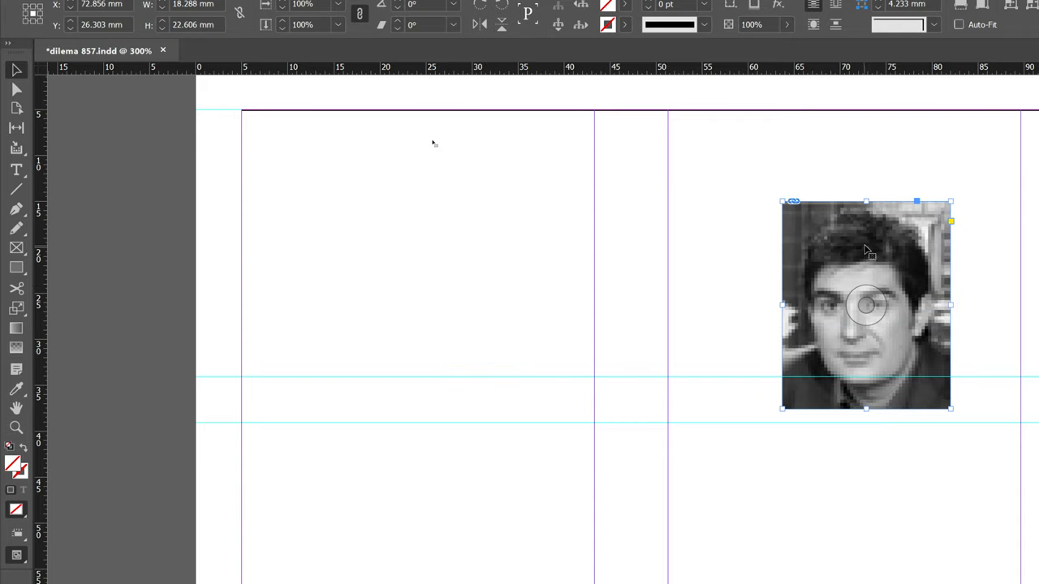
left_click_drag(867, 305, 467, 296)
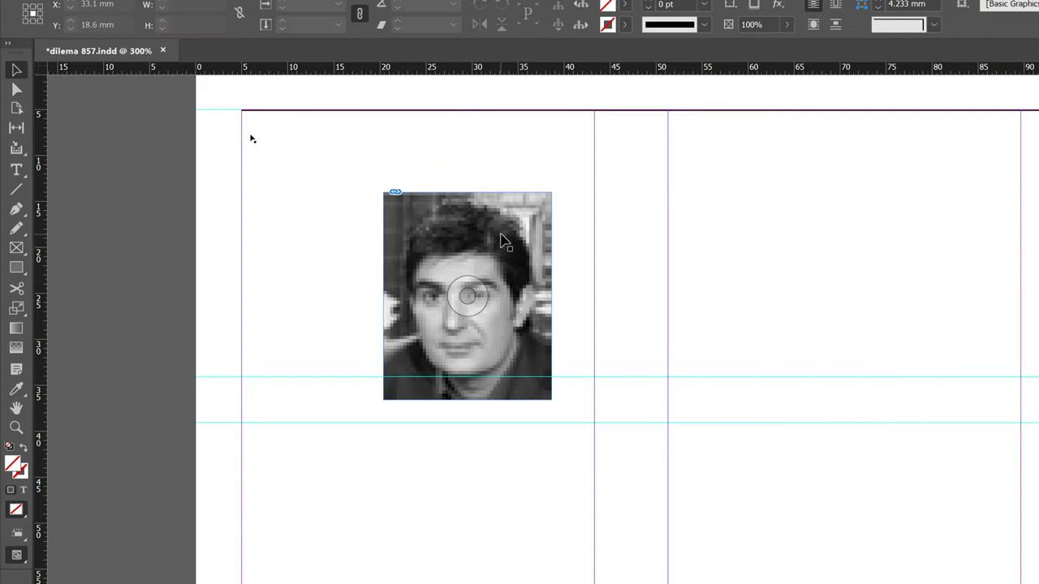
left_click(711, 228)
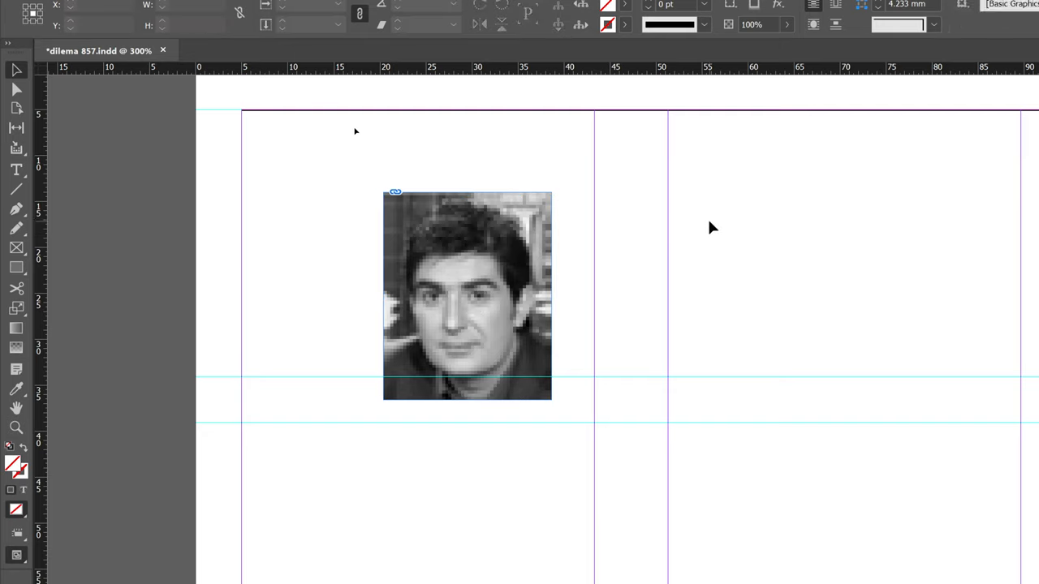
left_click(468, 295)
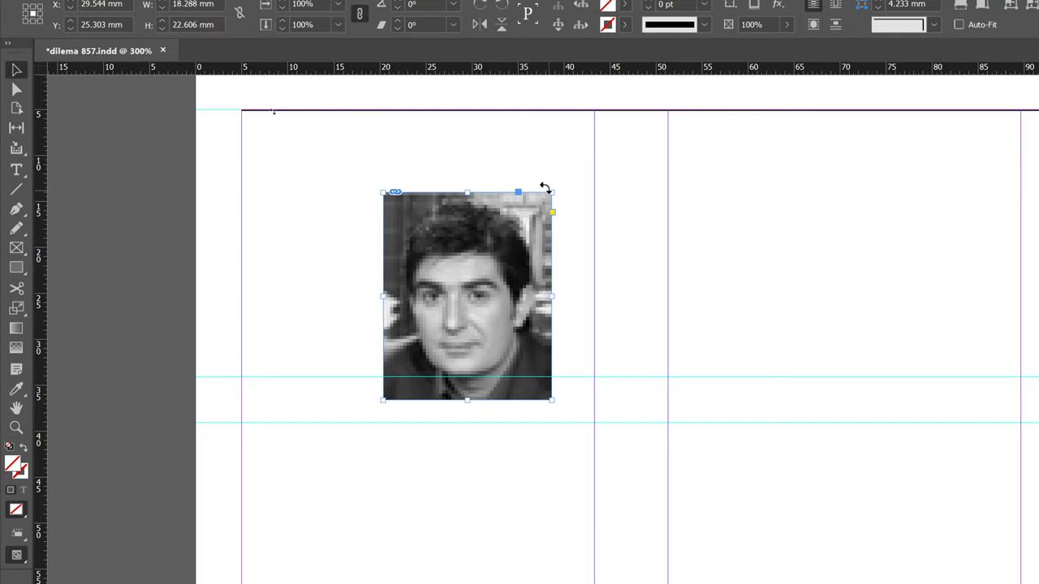
mouse_move(360, 236)
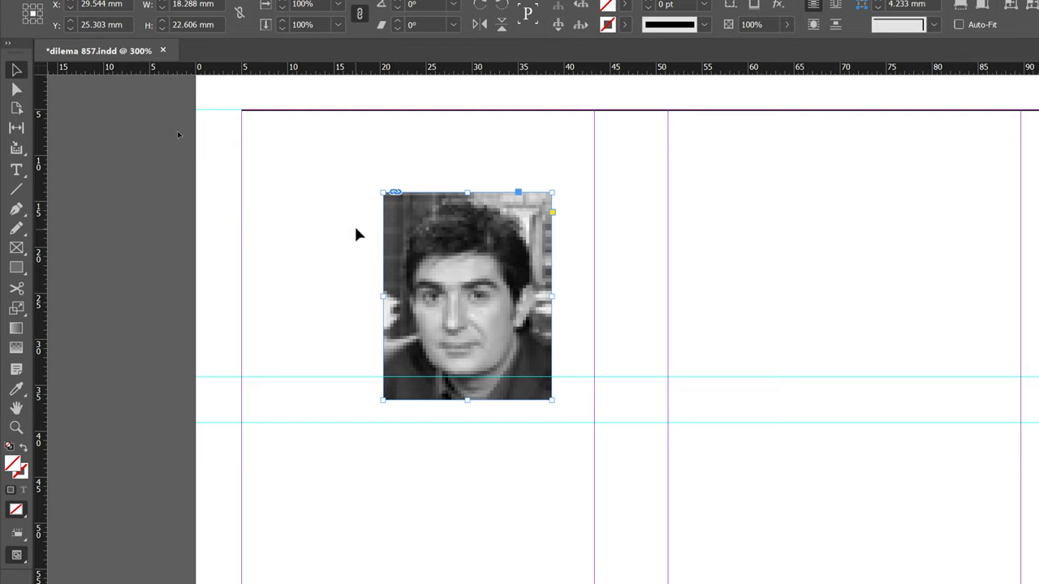
mouse_move(569, 211)
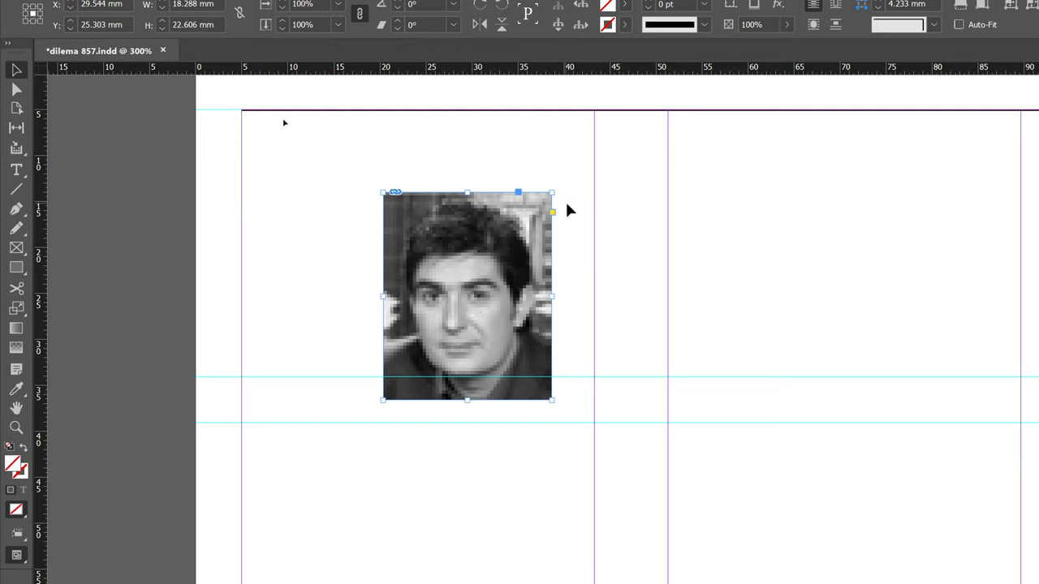
mouse_move(567, 201)
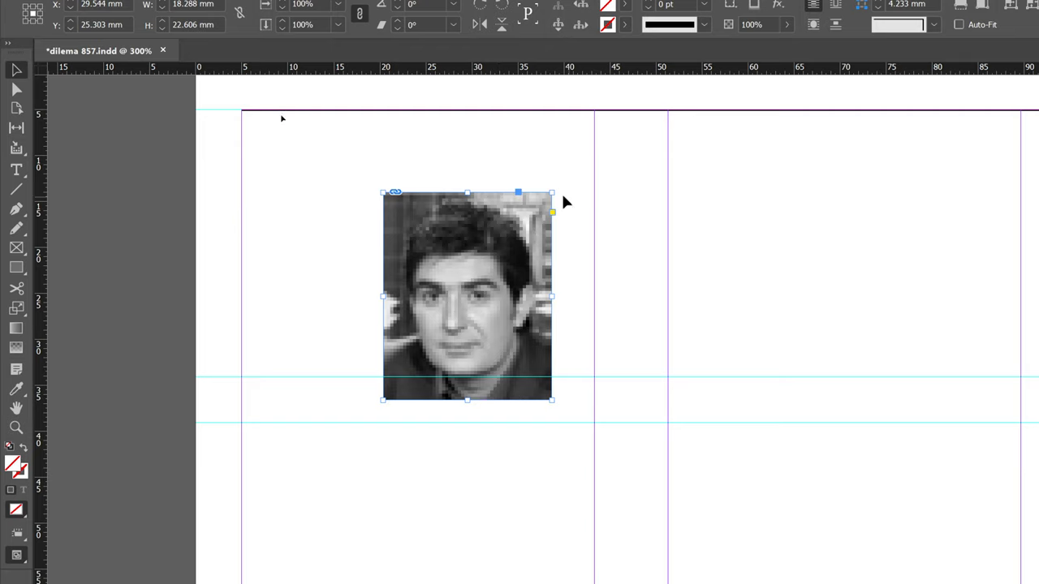
Stretch the portrait's frame so it extends beyond the photo to the right and below
left_click_drag(552, 193, 643, 142)
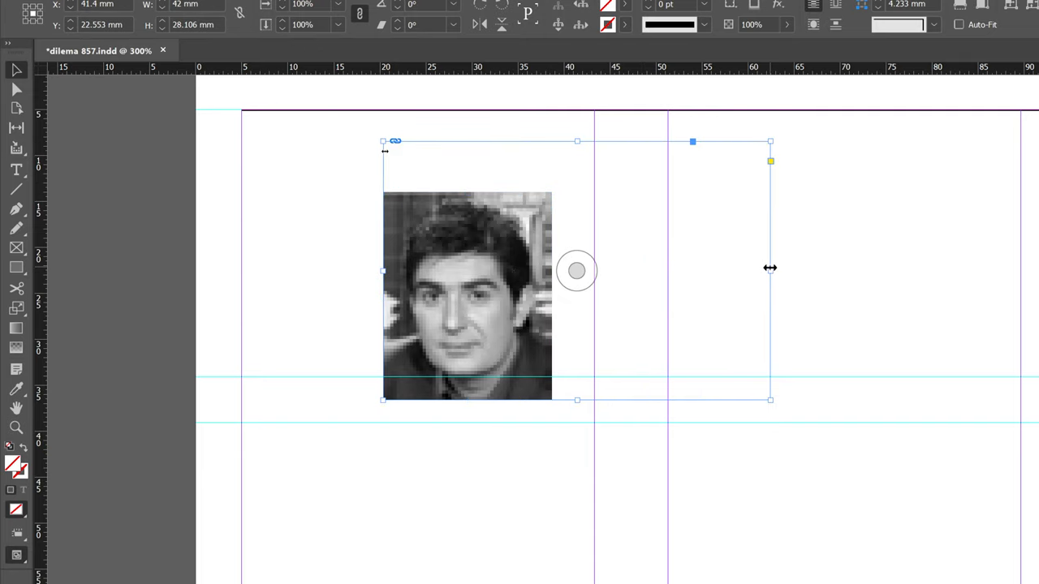
left_click_drag(769, 268, 567, 270)
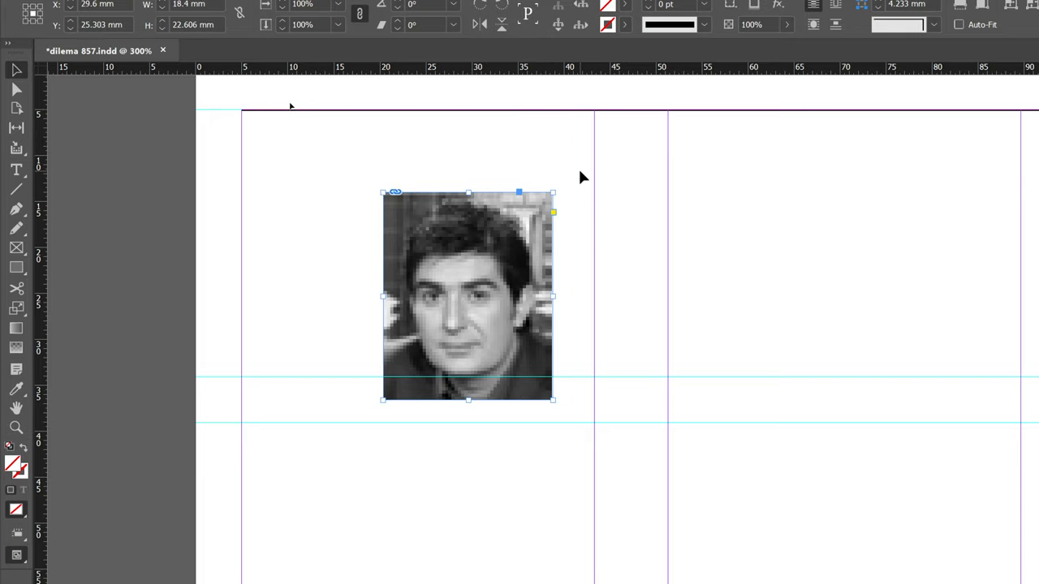
mouse_move(562, 185)
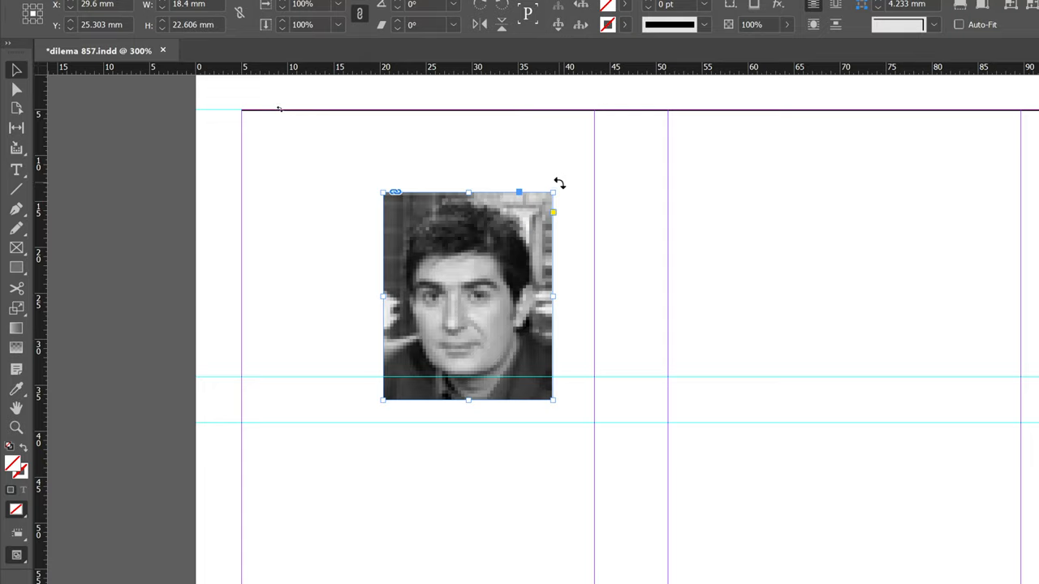
left_click_drag(558, 182, 584, 269)
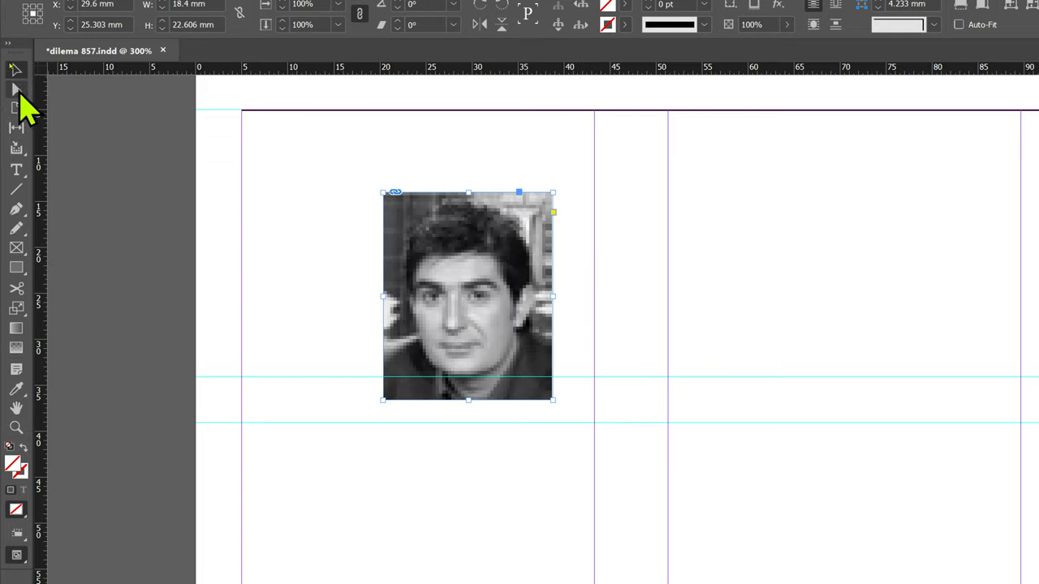
mouse_move(552, 400)
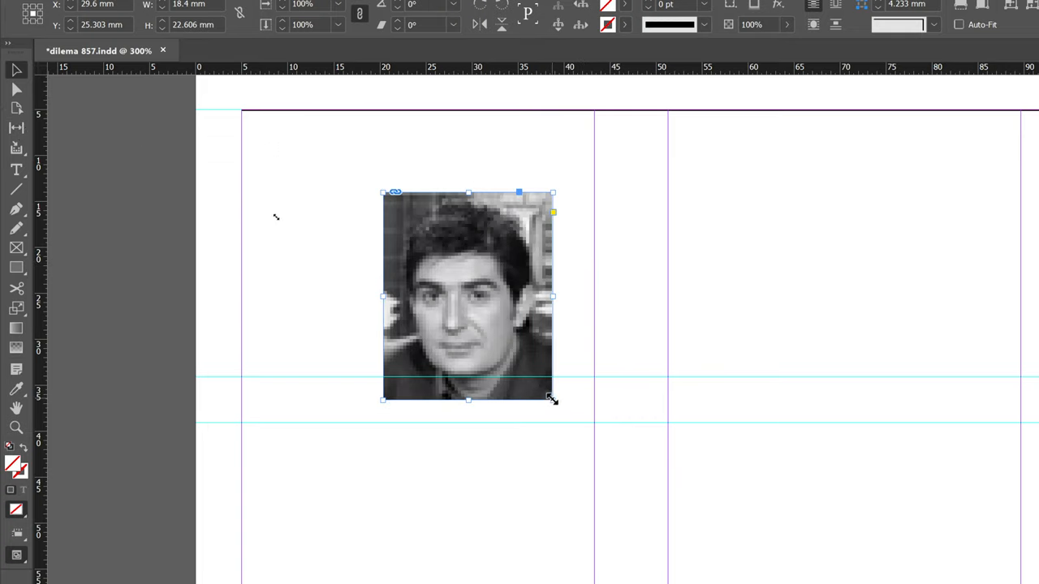
left_click_drag(552, 400, 696, 507)
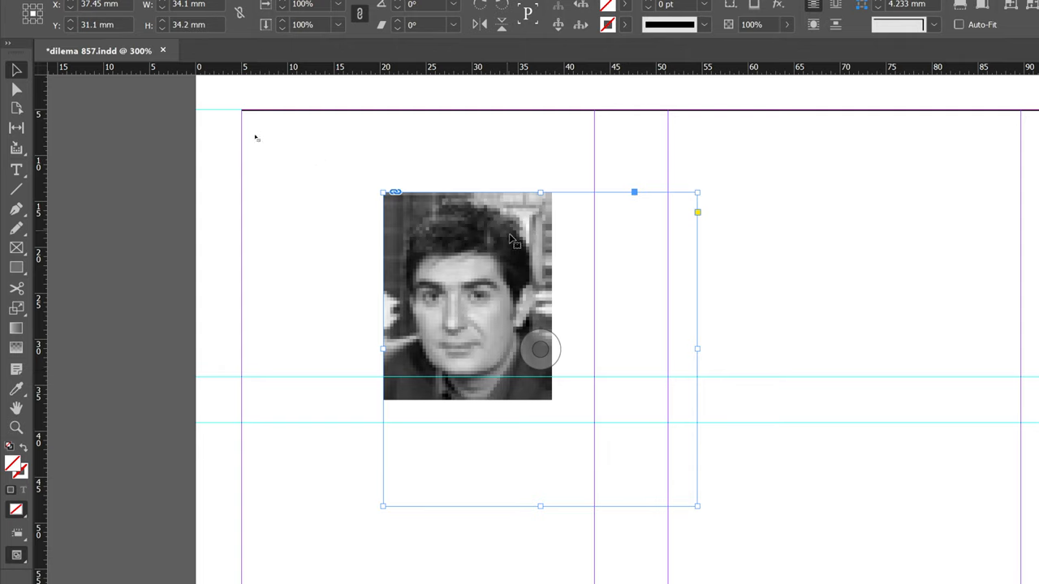
mouse_move(614, 373)
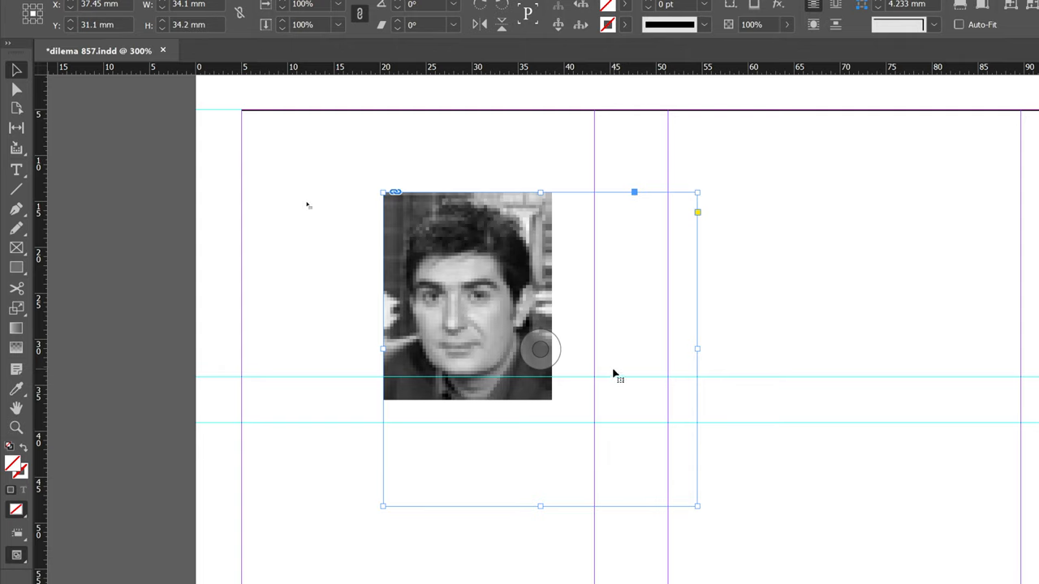
mouse_move(16, 89)
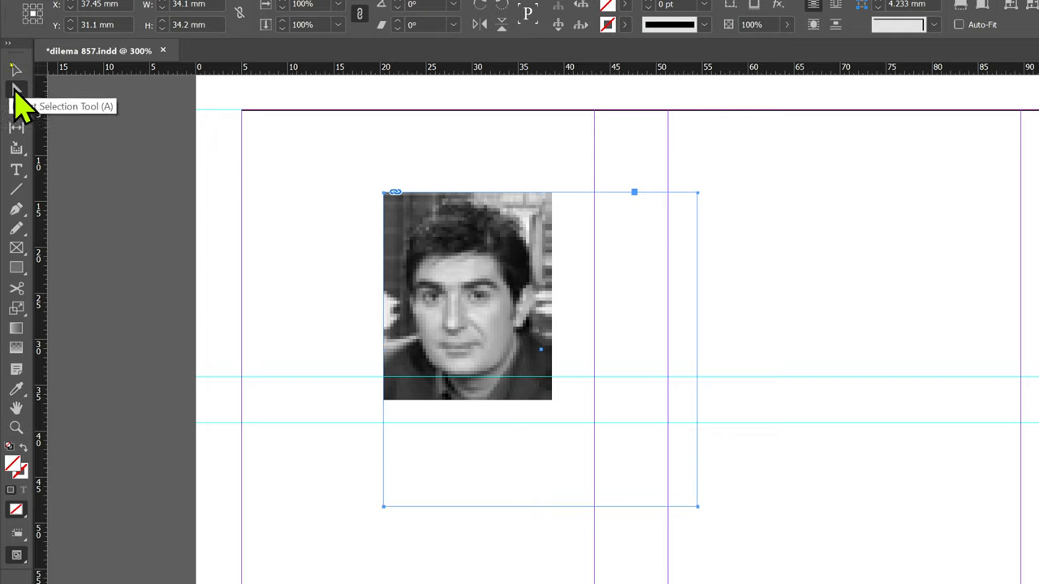
mouse_move(479, 263)
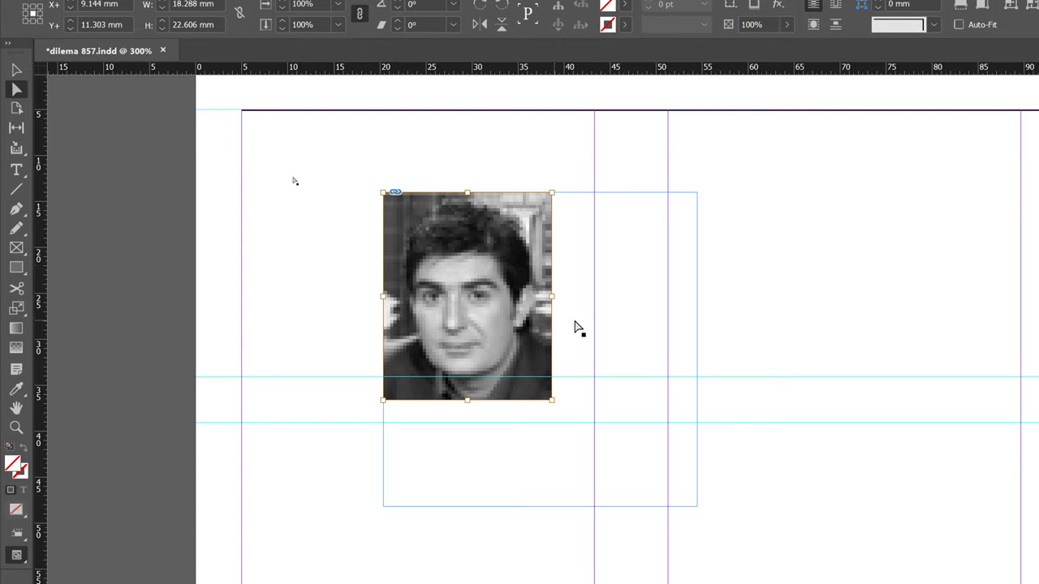
mouse_move(393, 207)
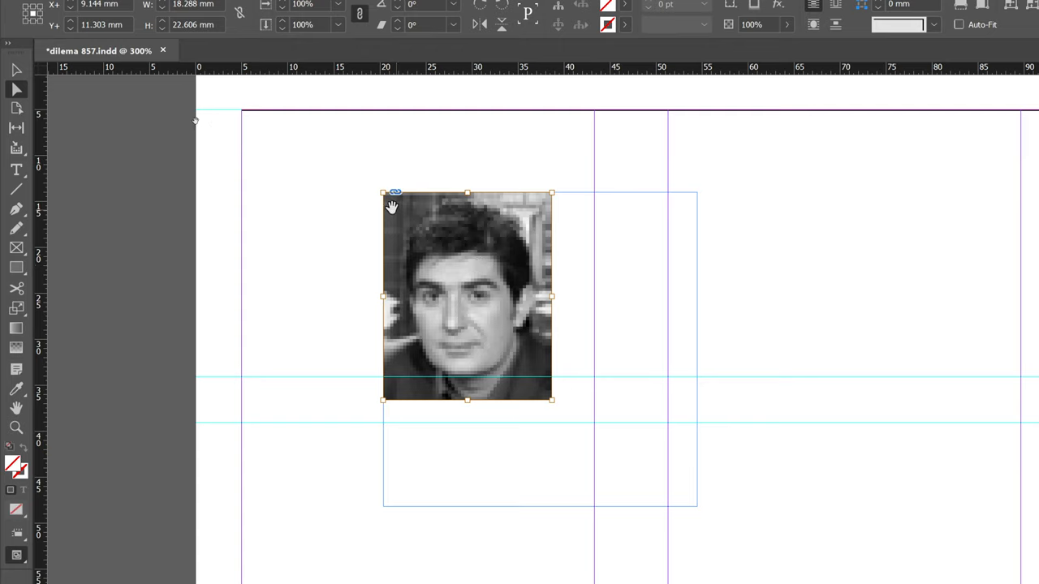
mouse_move(383, 403)
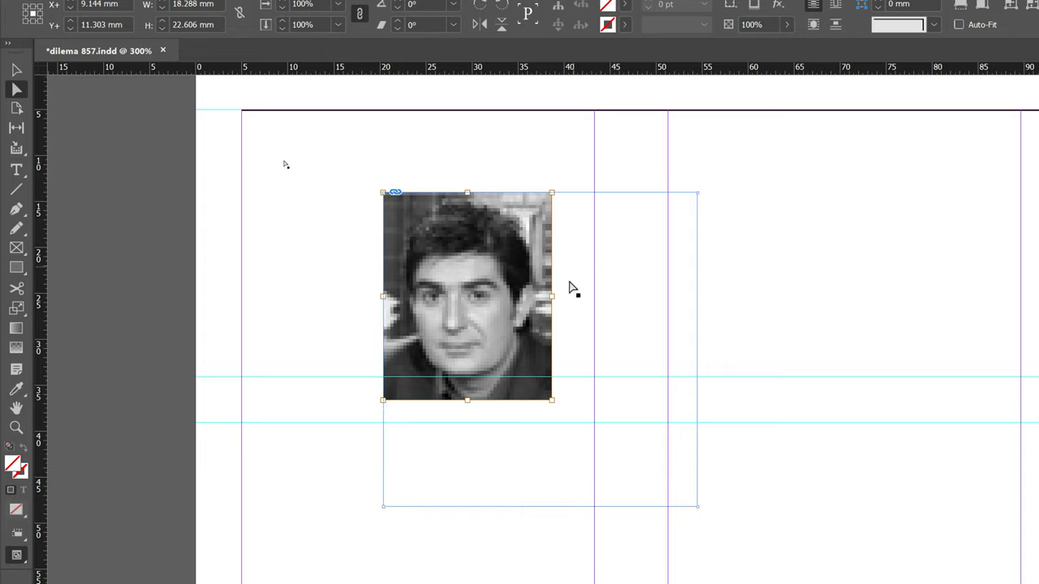
With Direct Selection, shift the photo slightly right and down inside its larger frame
left_click_drag(468, 295, 565, 358)
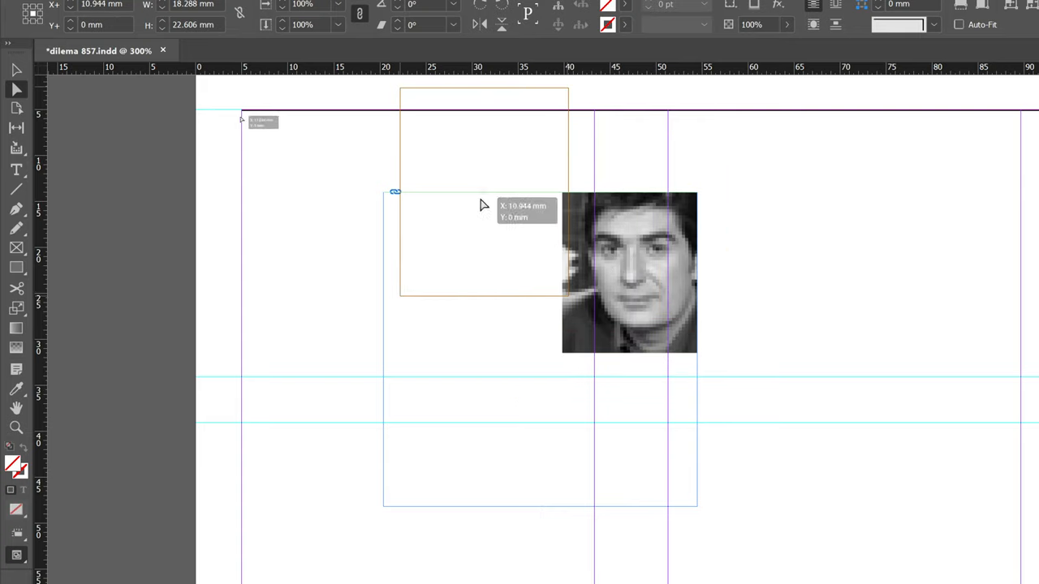
left_click_drag(630, 273, 441, 419)
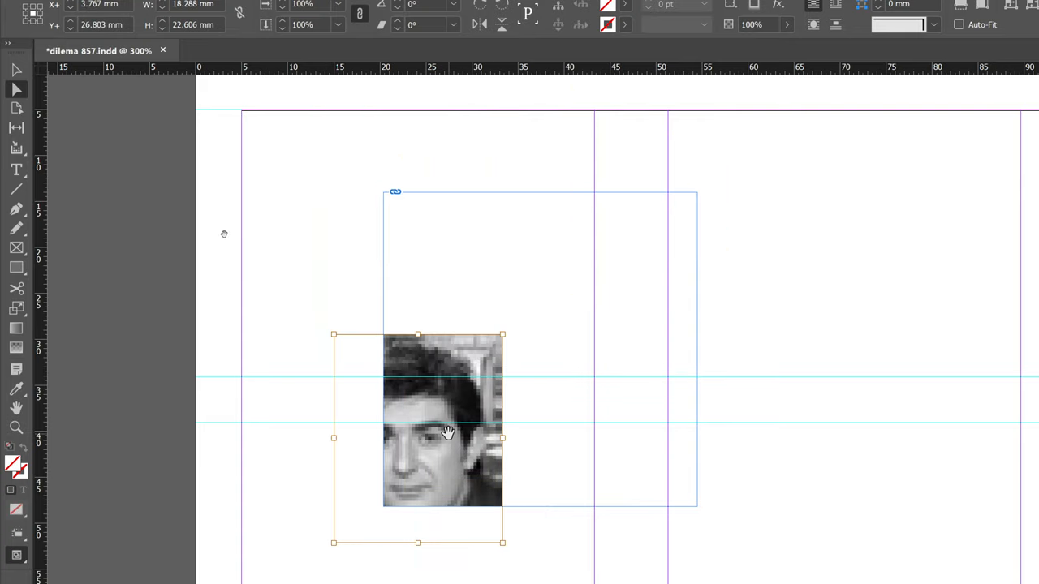
left_click_drag(442, 419, 495, 327)
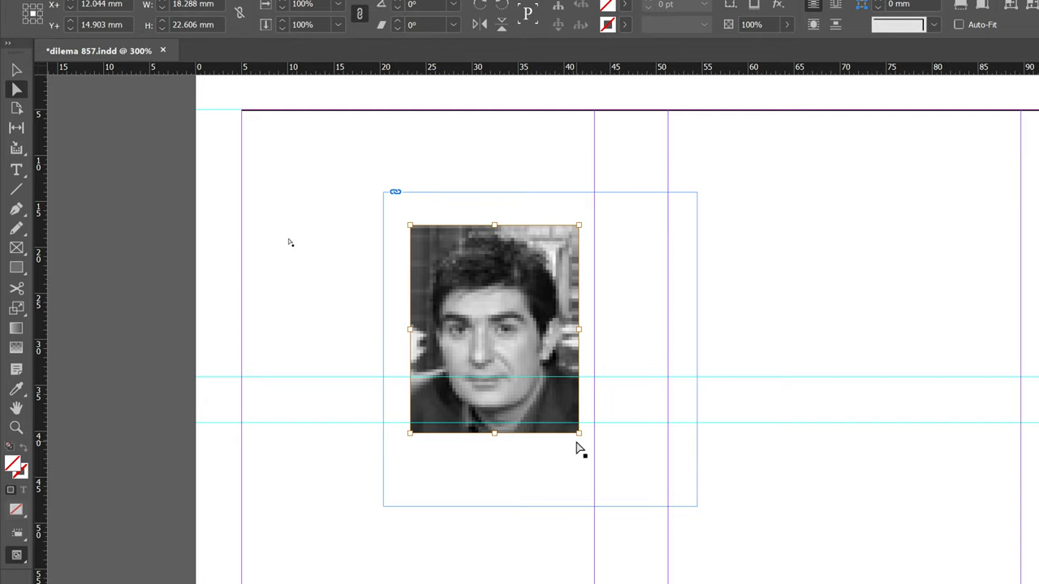
left_click_drag(576, 432, 647, 504)
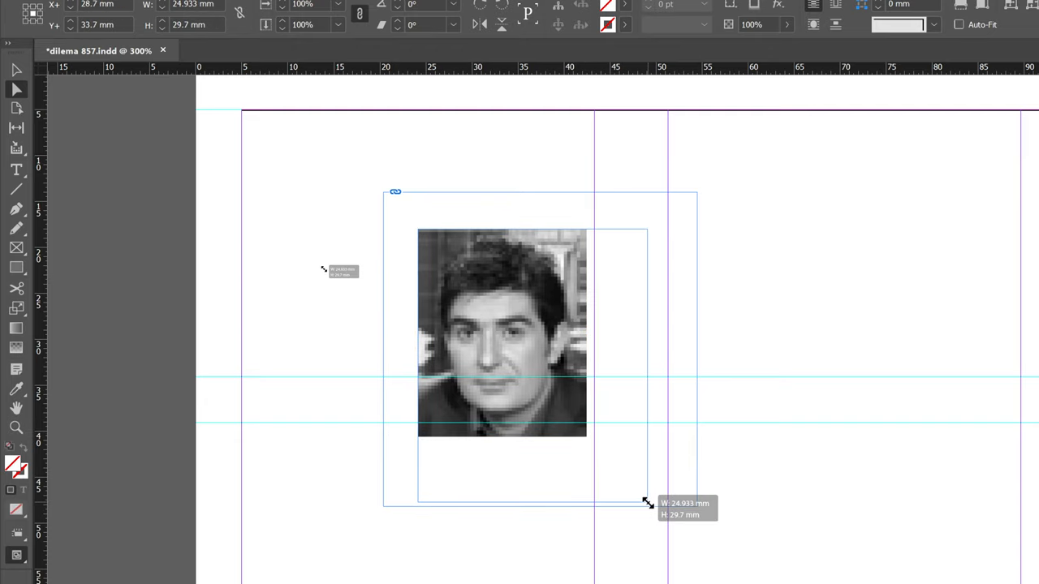
left_click_drag(646, 503, 376, 198)
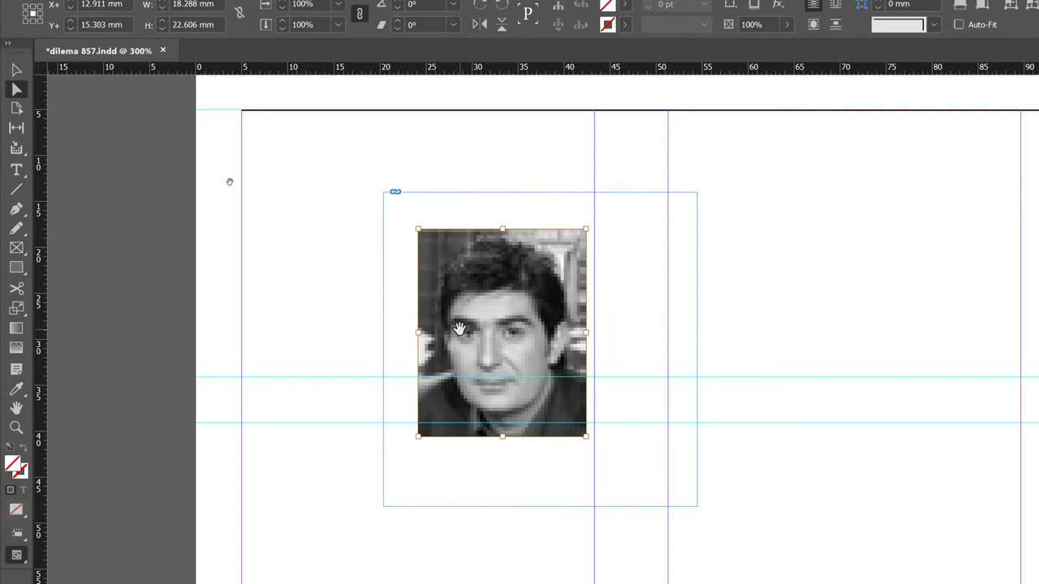
left_click_drag(457, 328, 500, 347)
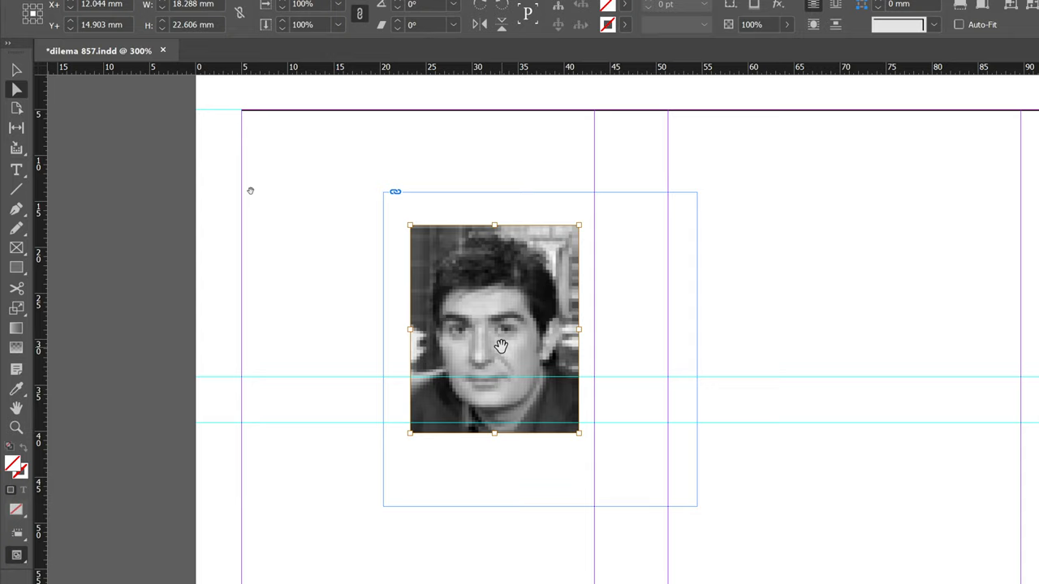
mouse_move(247, 142)
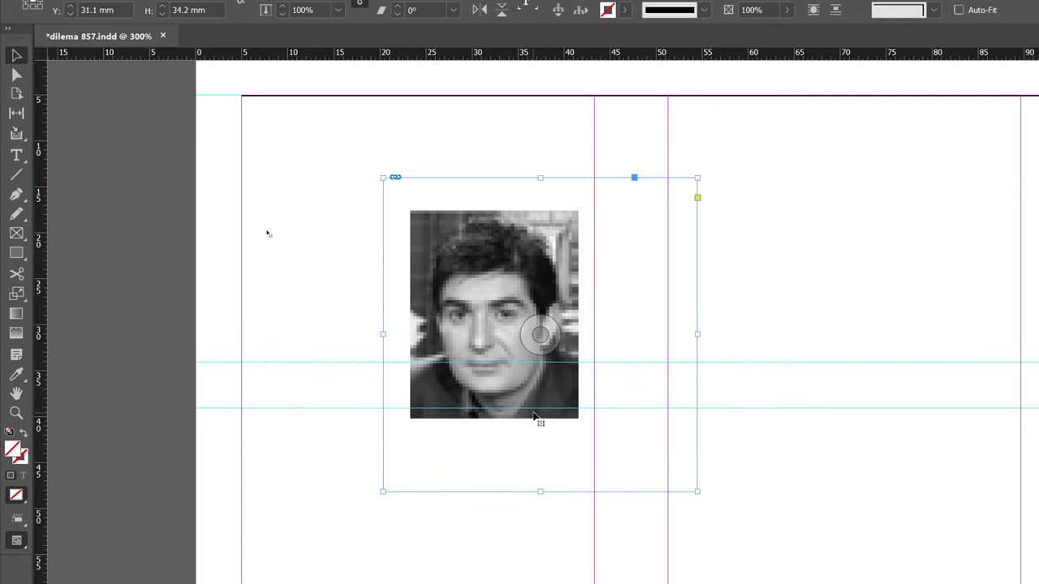
mouse_move(635, 479)
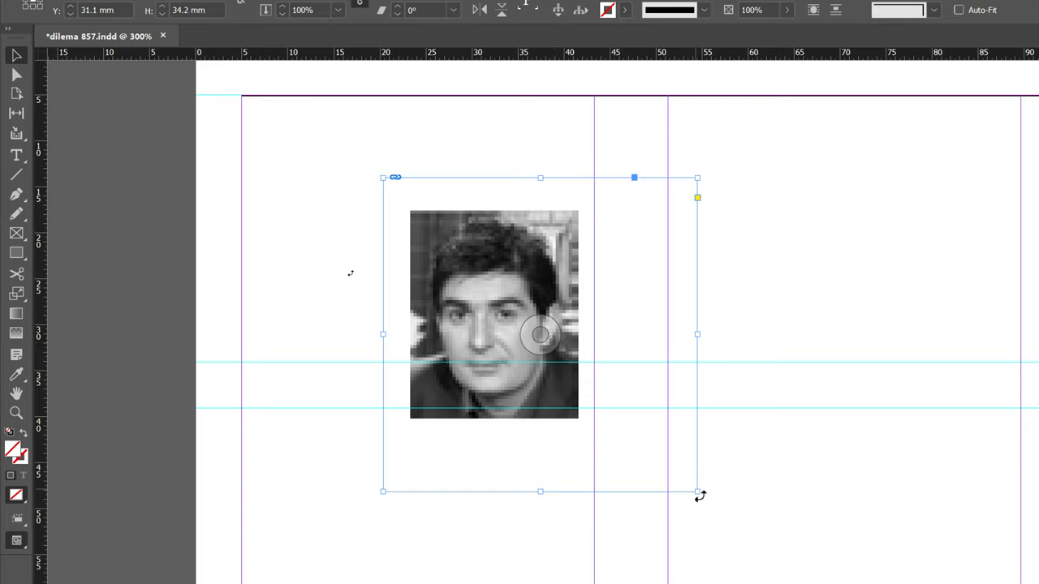
Crop the portrait frame down to a narrow strip showing only the eyes
left_click_drag(698, 494, 611, 331)
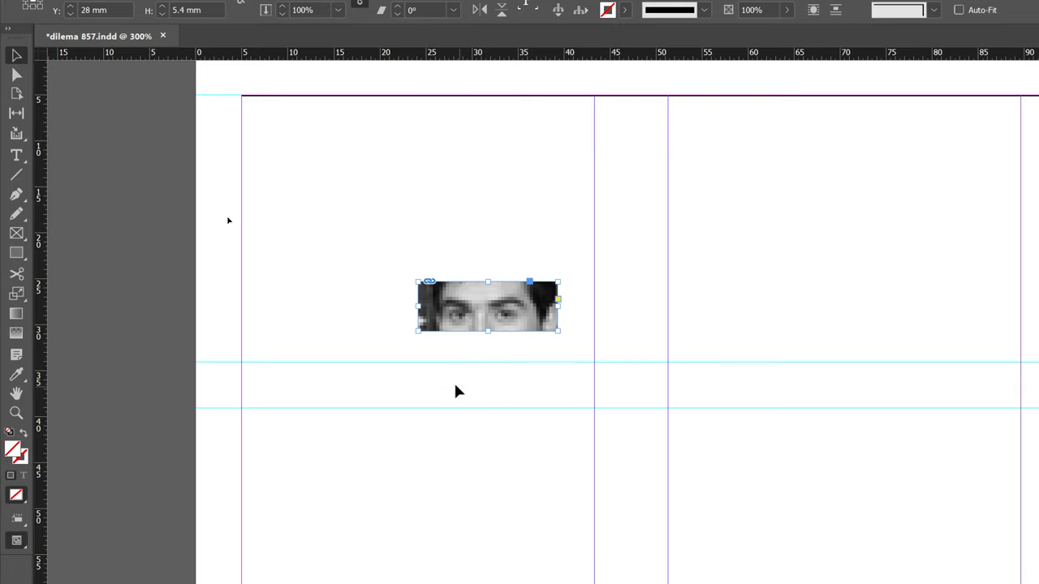
mouse_move(36, 162)
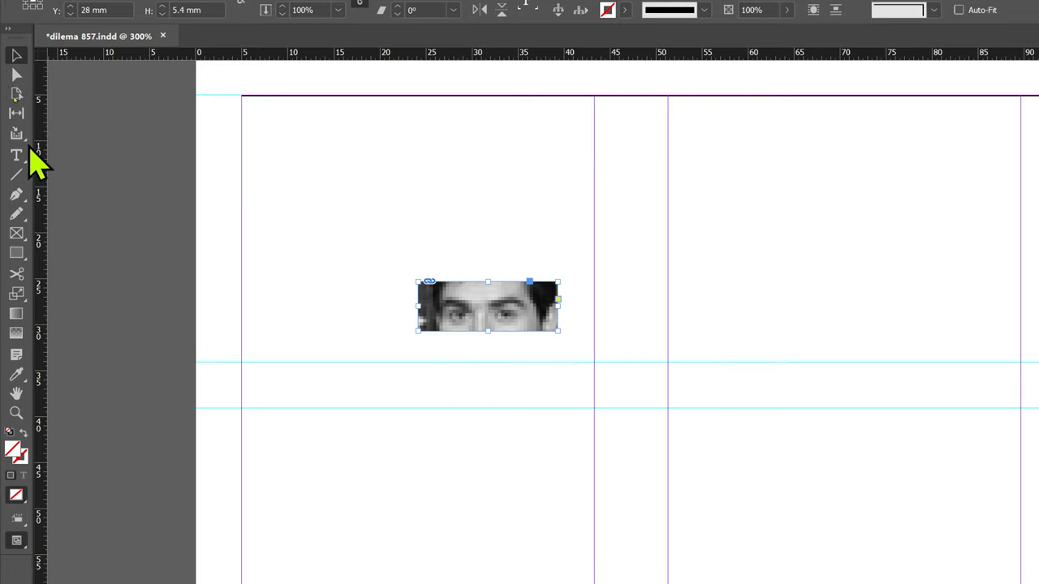
Draw a text frame right of the eyes image and fill it with GFHFGJ
left_click_drag(607, 279, 815, 360)
type("GFHFGJ")
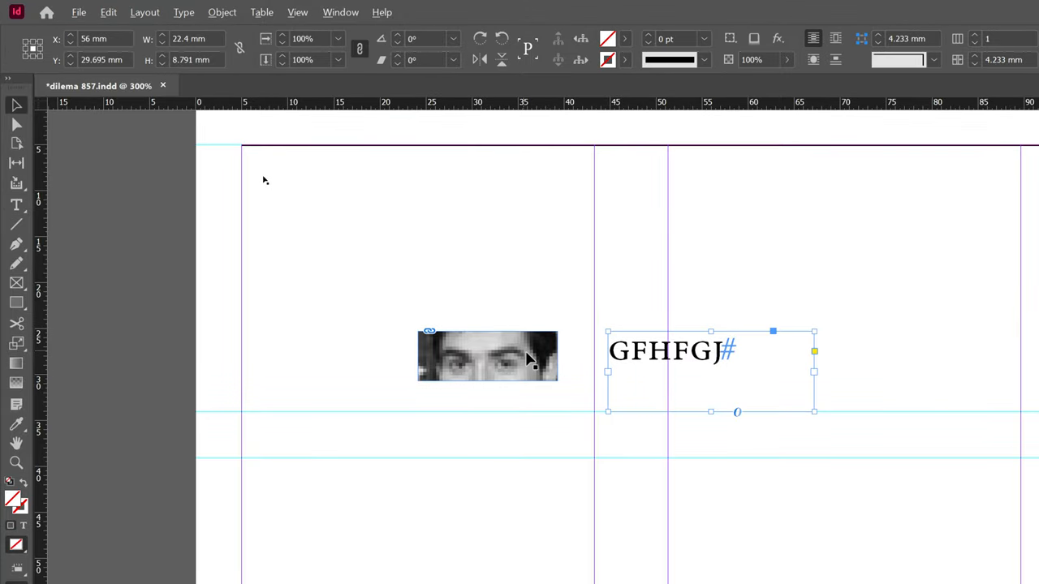
left_click(487, 355)
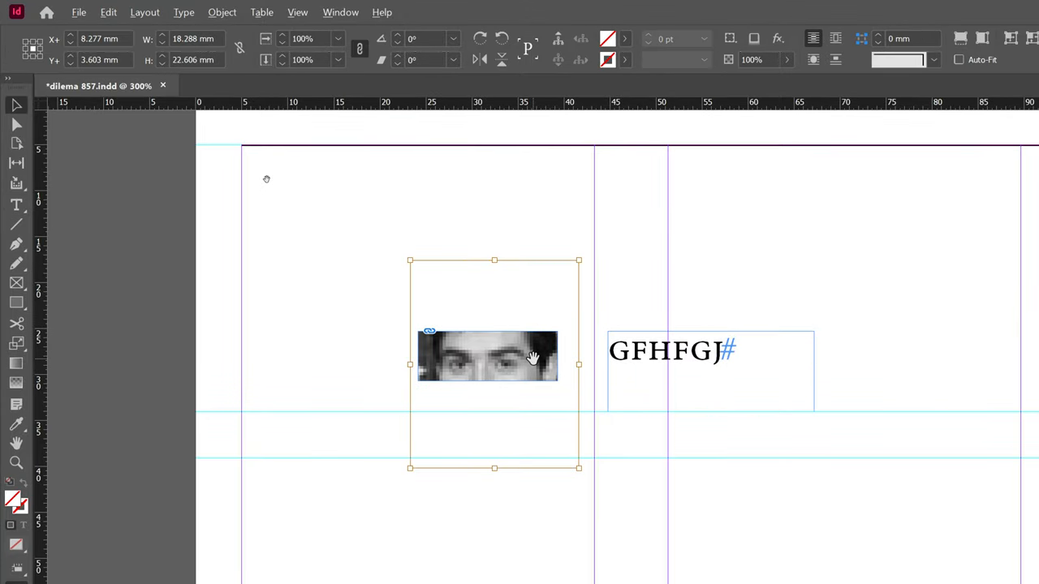
mouse_move(455, 266)
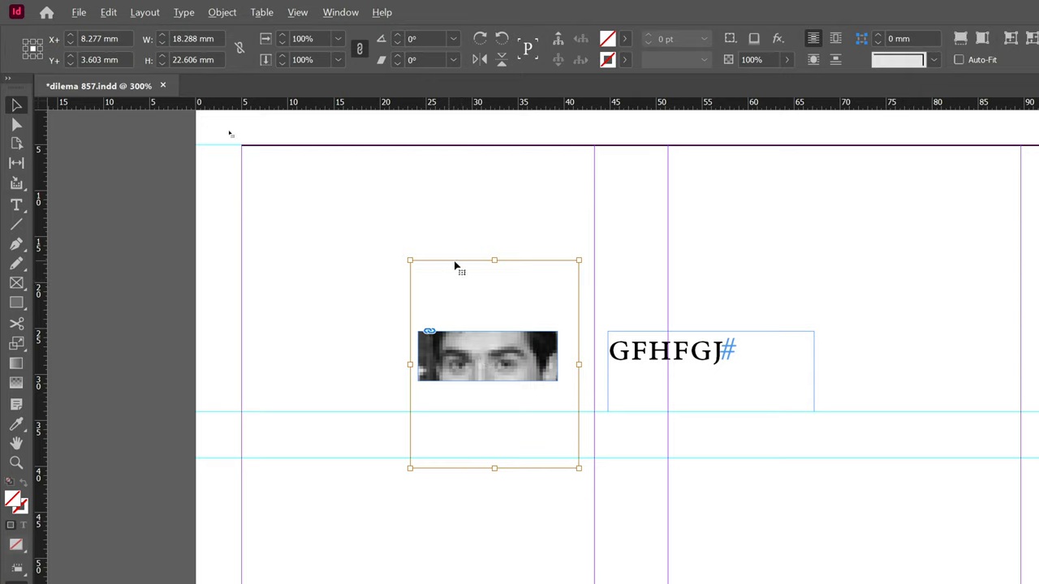
mouse_move(594, 429)
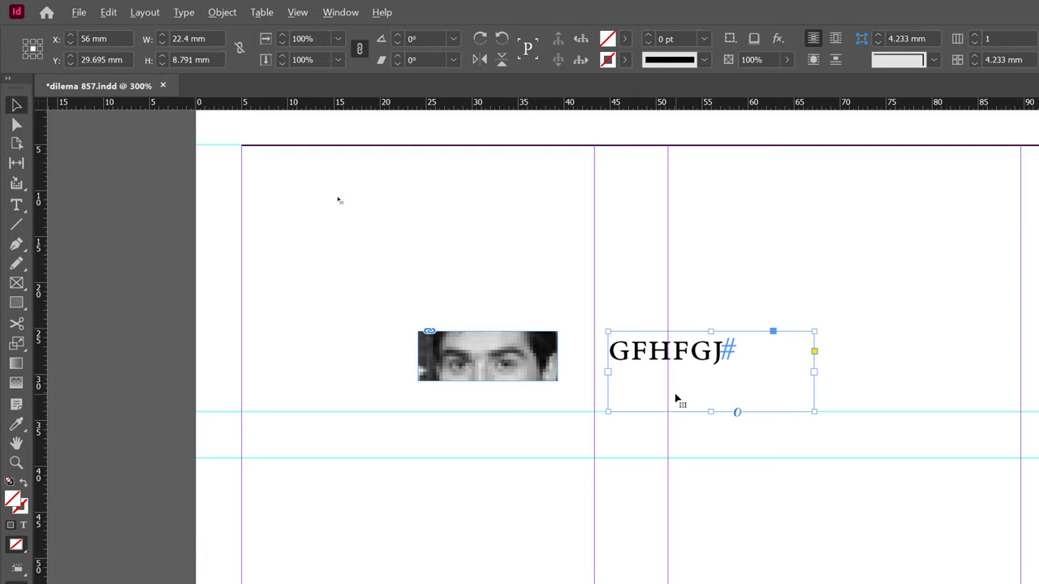
left_click(487, 356)
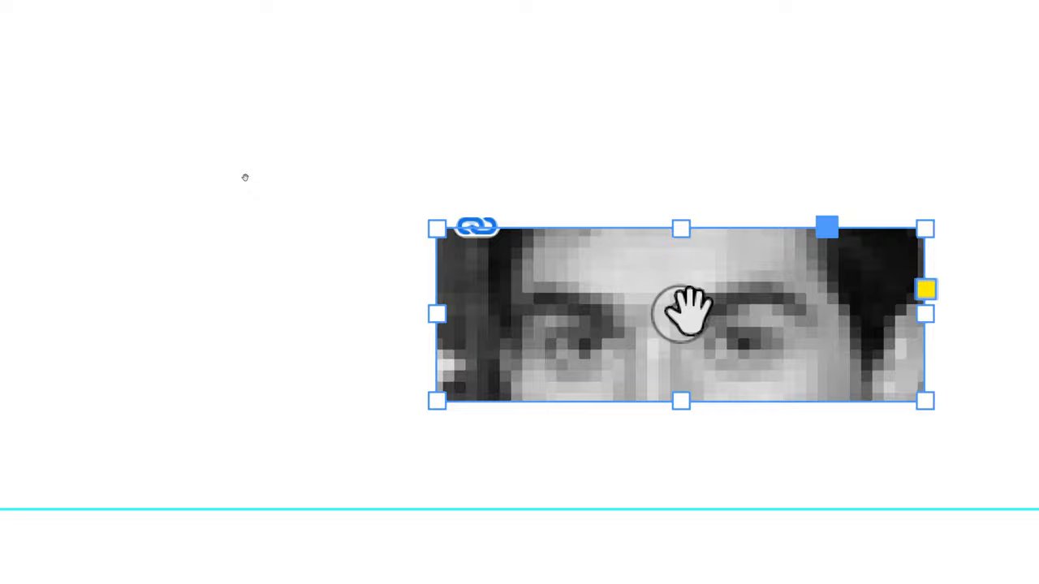
mouse_move(779, 478)
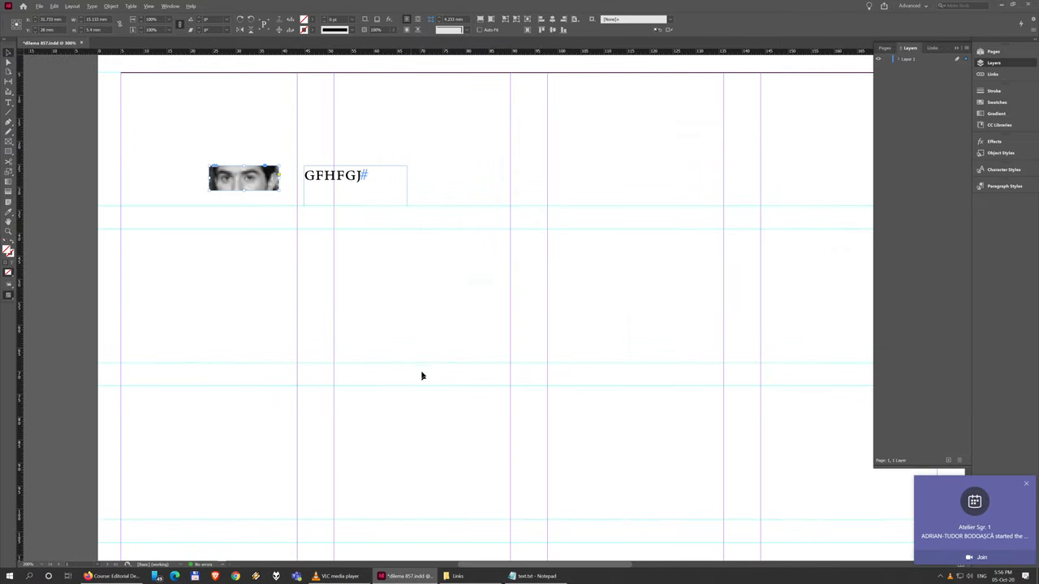
mouse_move(192, 156)
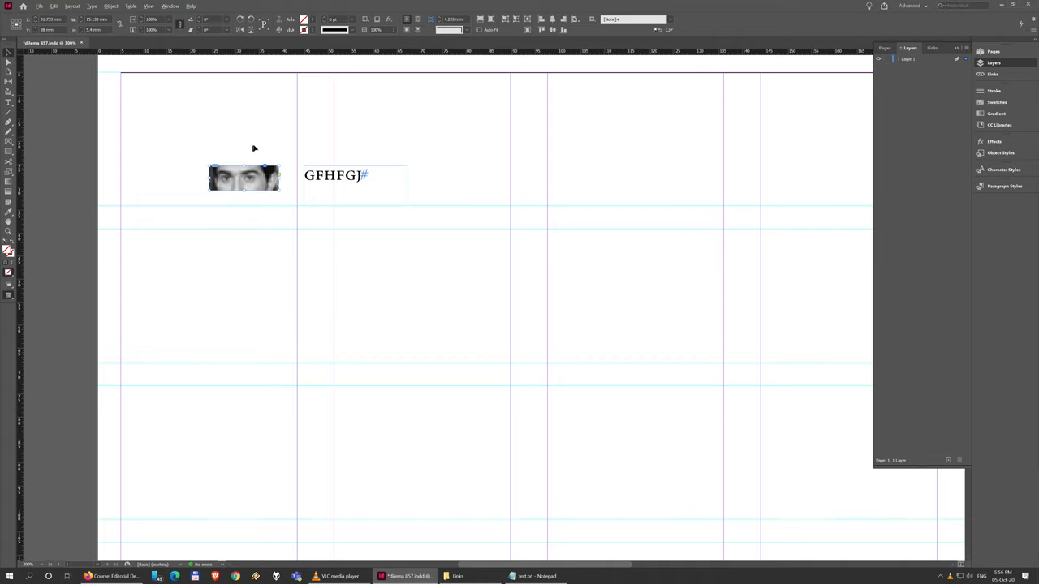
mouse_move(187, 205)
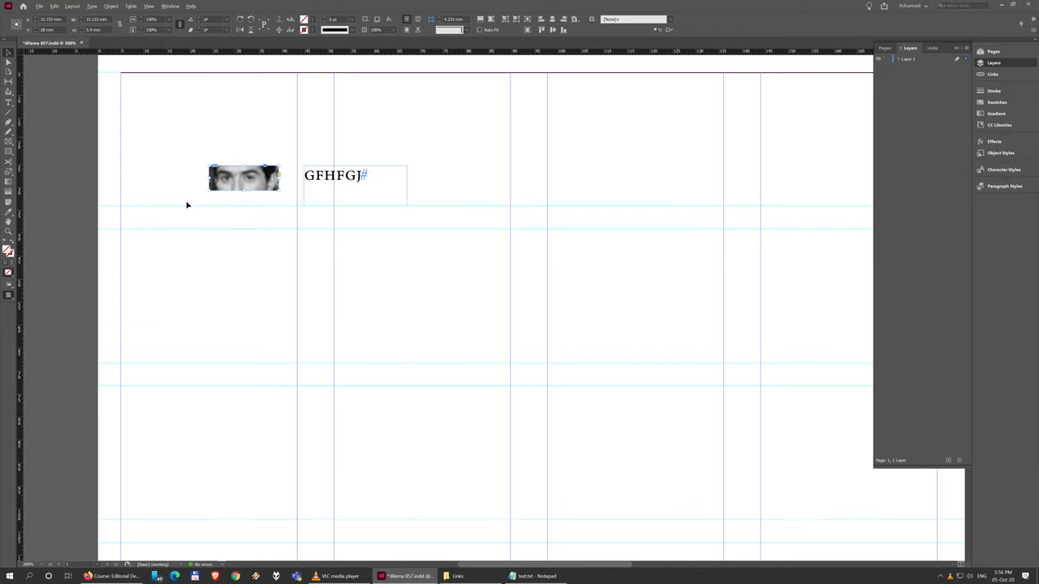